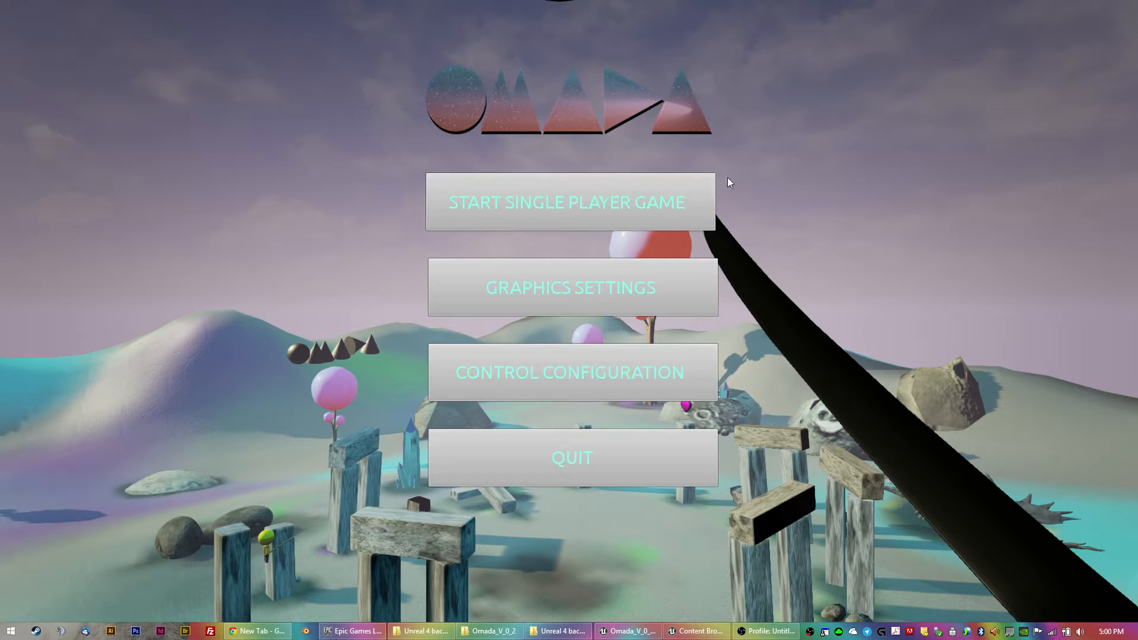
pyautogui.moveTo(599, 272)
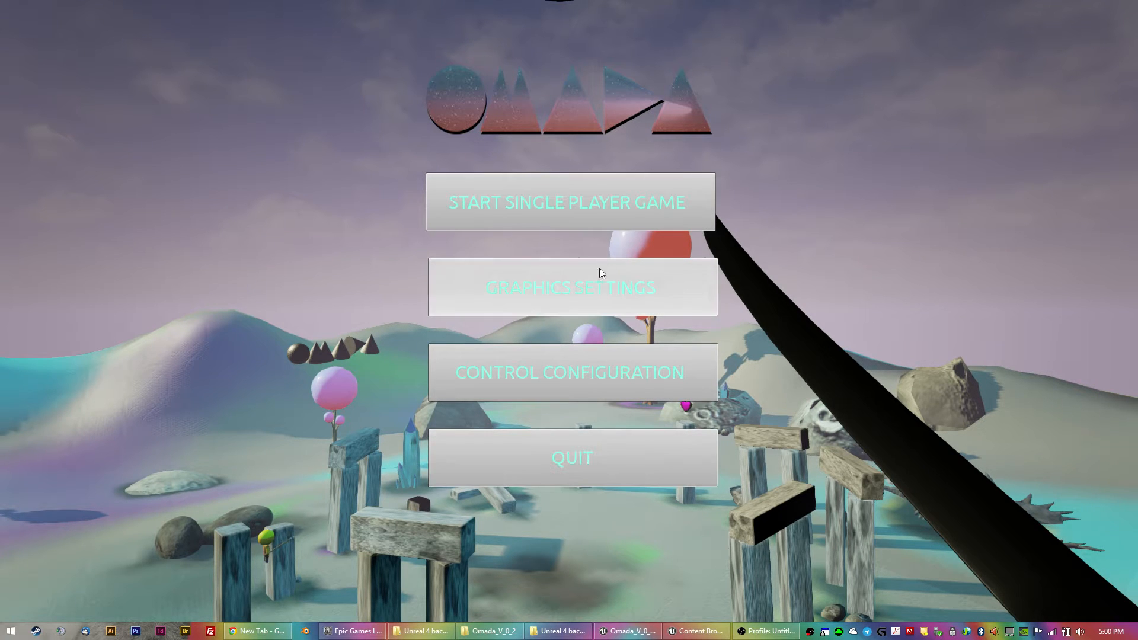
pyautogui.moveTo(363, 398)
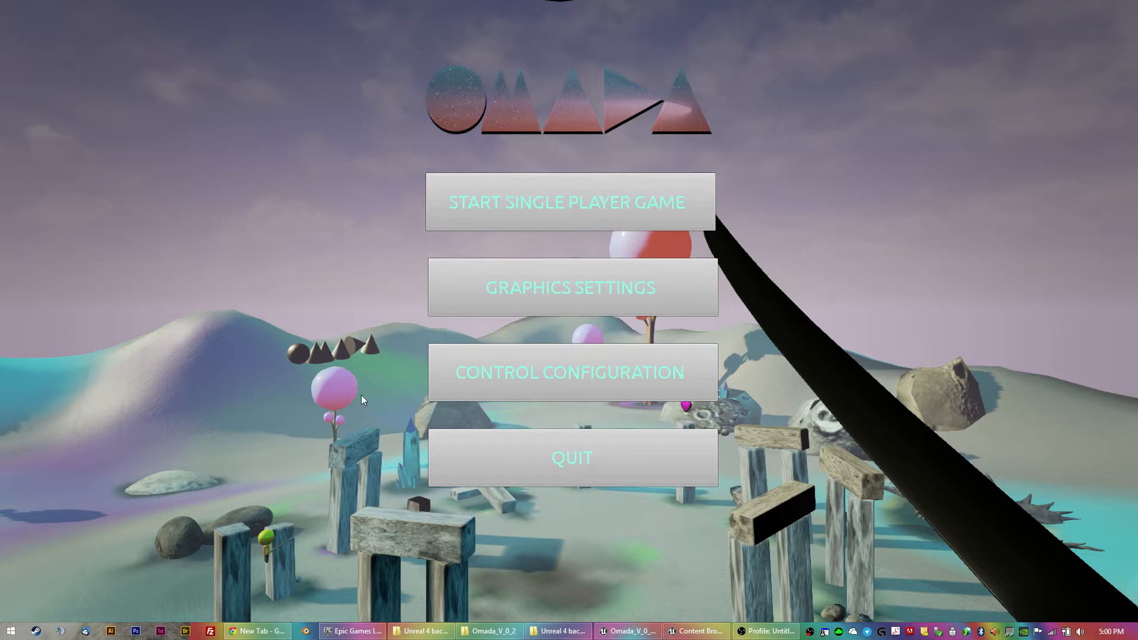
pyautogui.moveTo(516, 463)
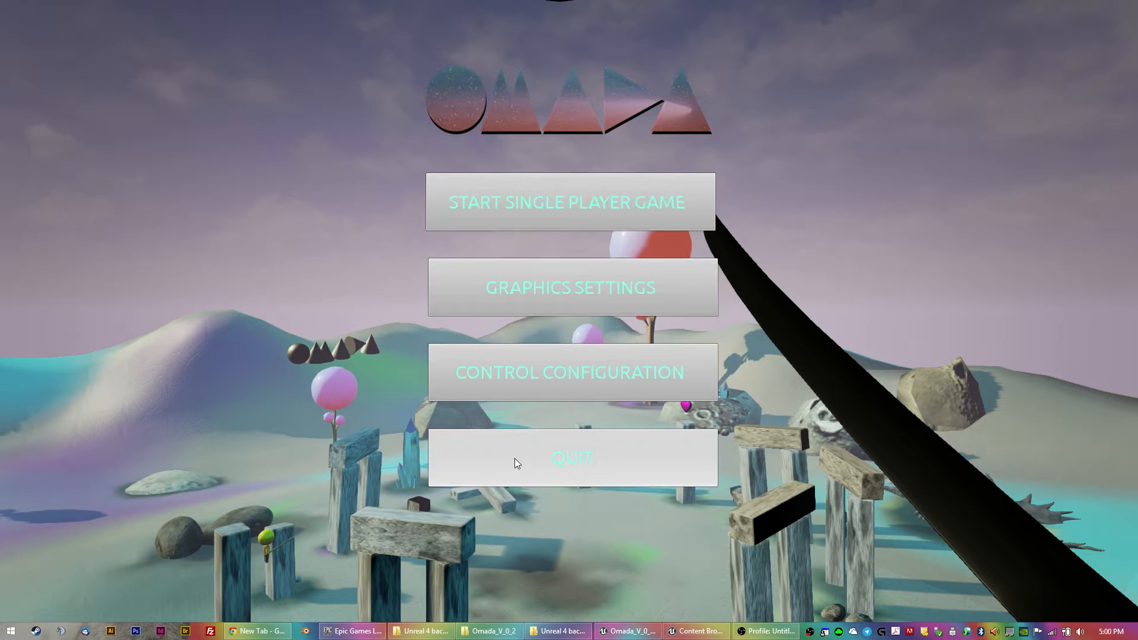
pyautogui.moveTo(541, 303)
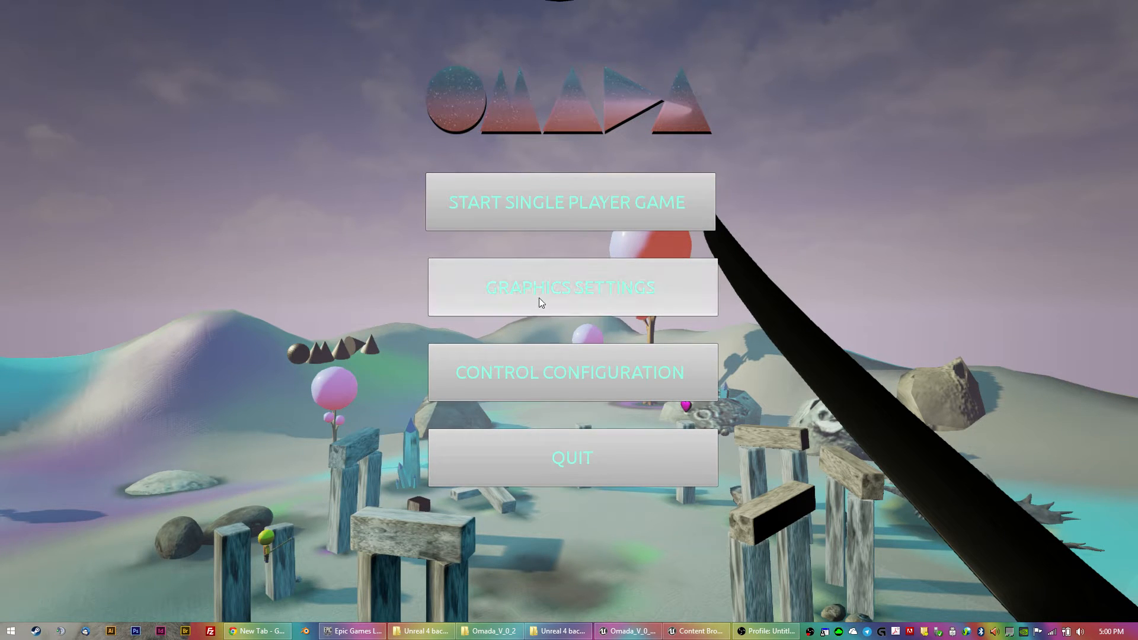
pyautogui.moveTo(522, 375)
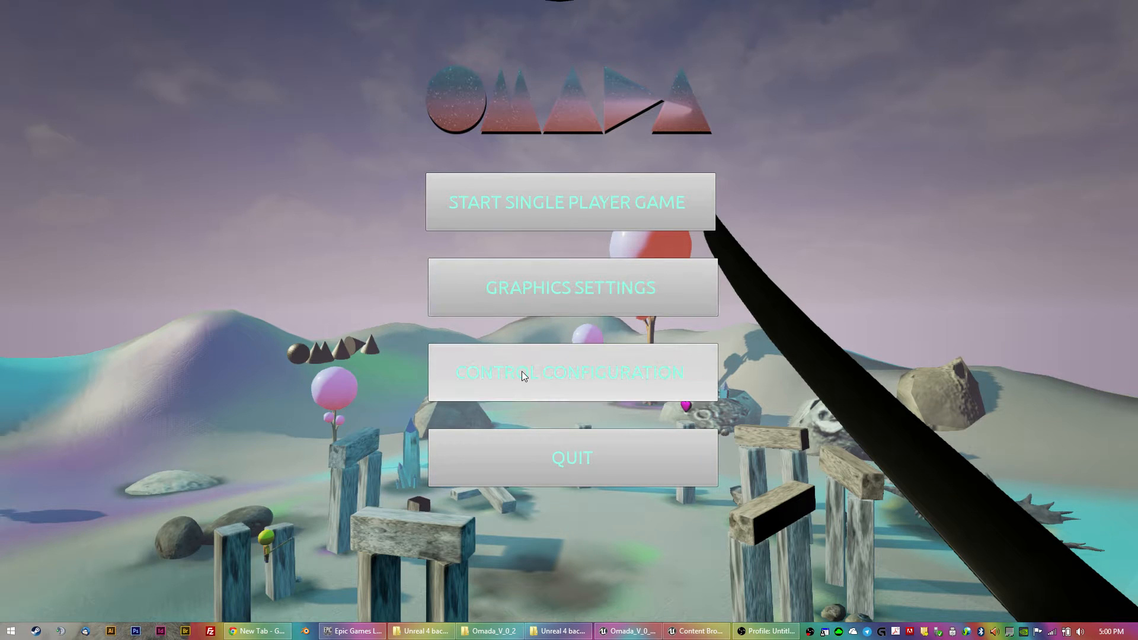
pyautogui.moveTo(534, 295)
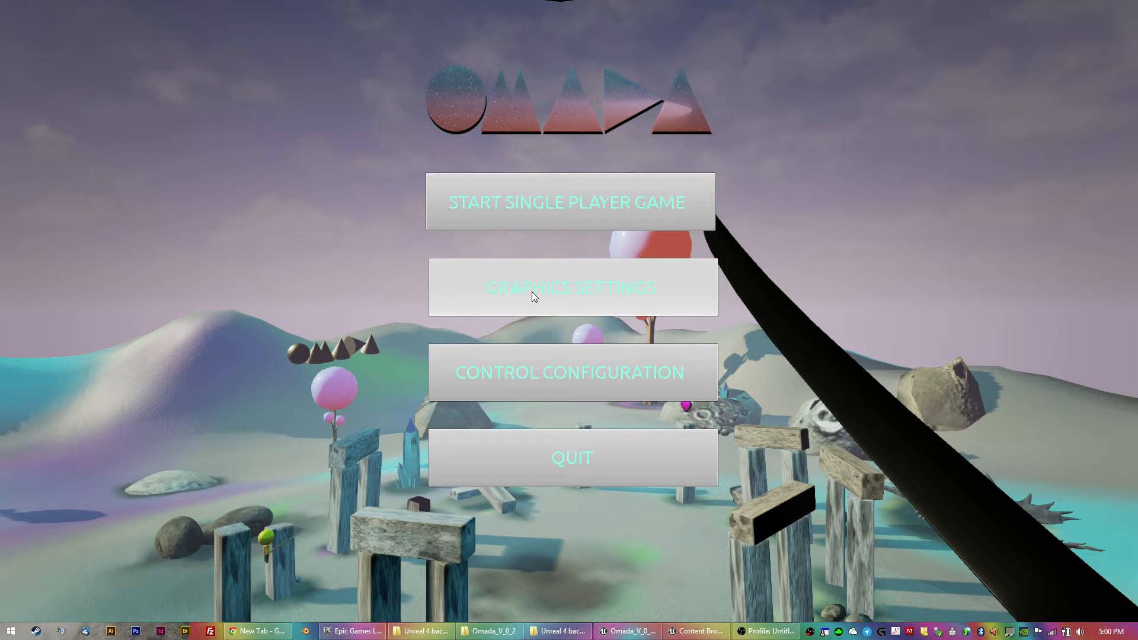
pyautogui.moveTo(565, 391)
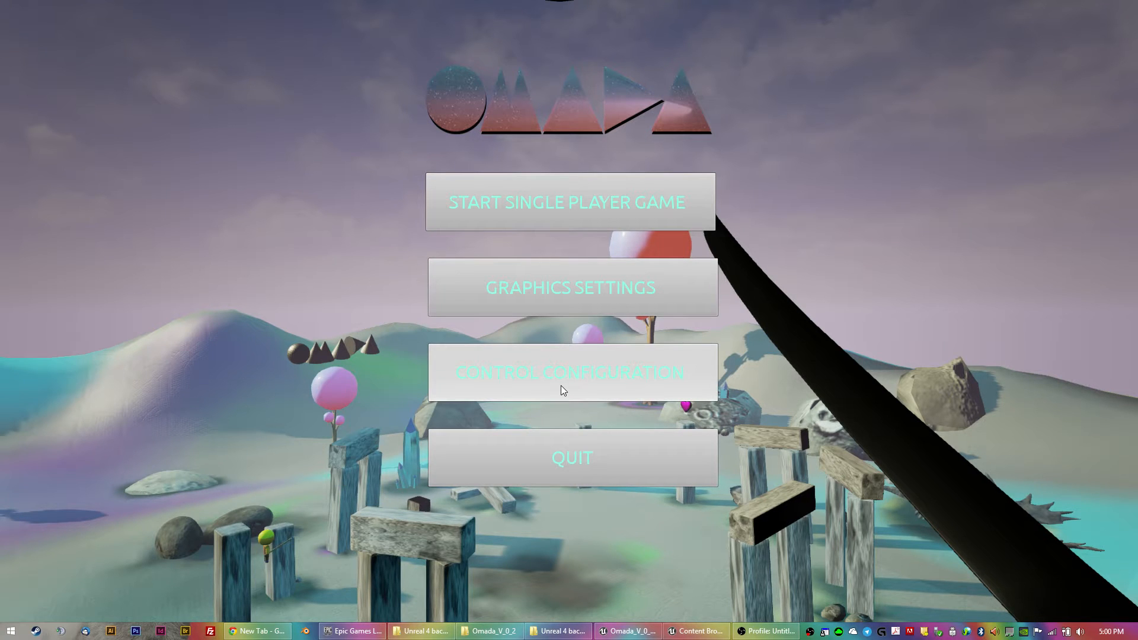
pyautogui.moveTo(536, 458)
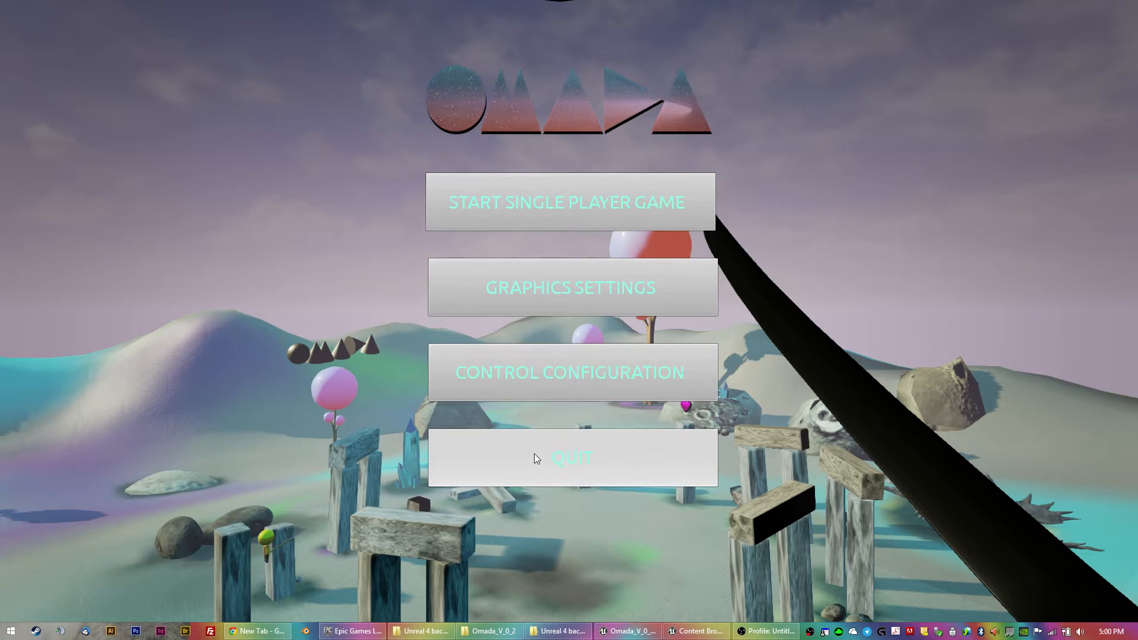
pyautogui.moveTo(528, 448)
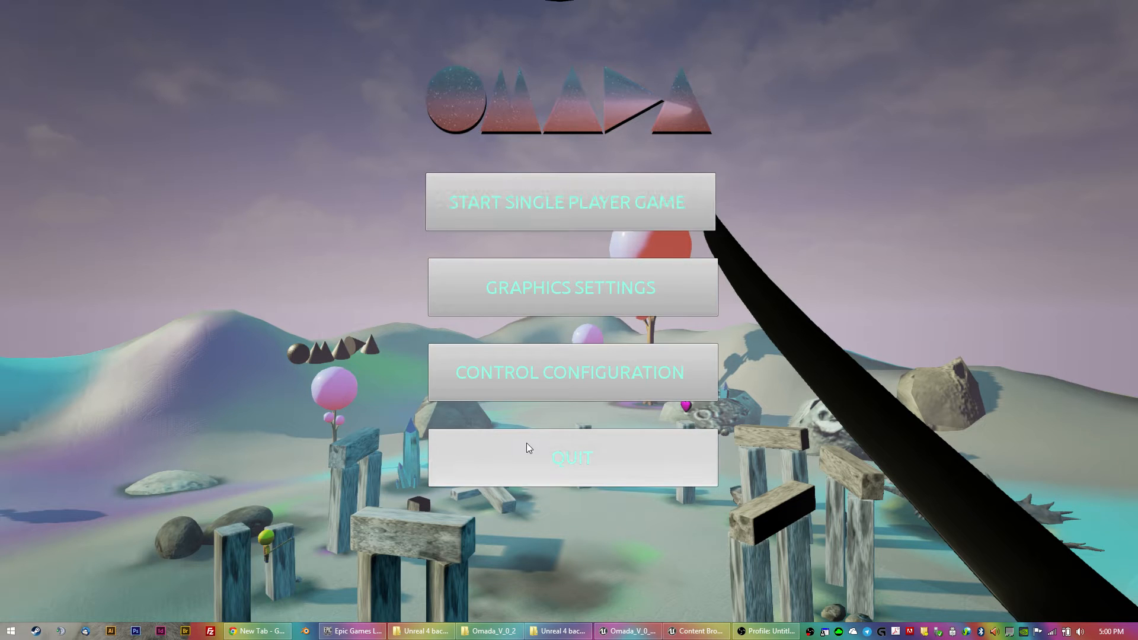
# - Choose START SINGLE PLAYER GAME on the Omada main menu
pyautogui.click(572, 456)
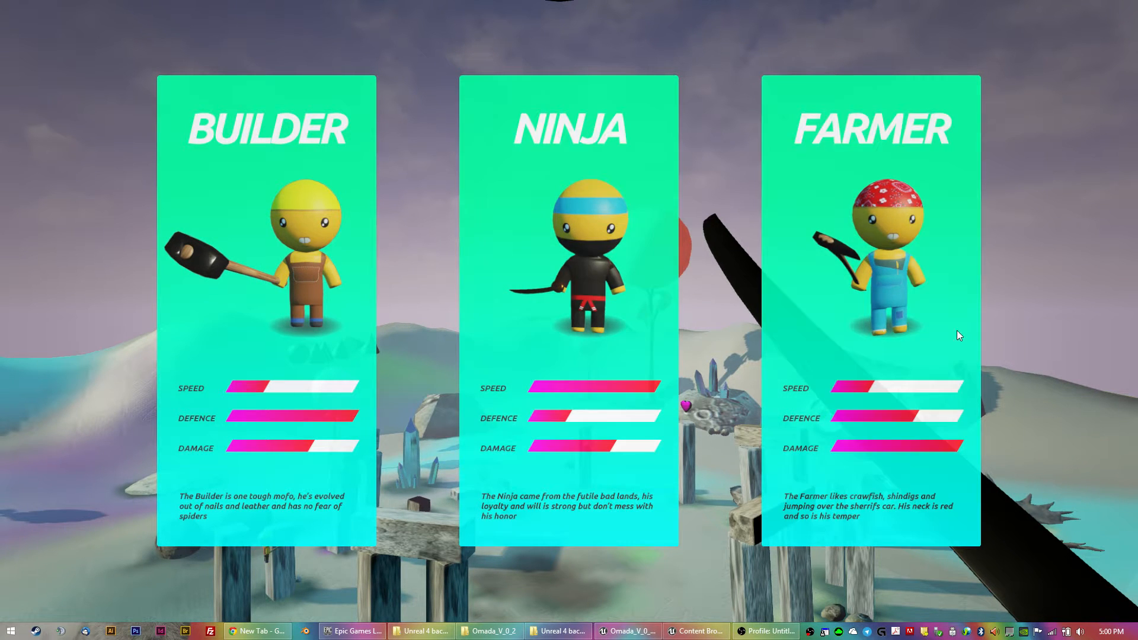
pyautogui.moveTo(354, 259)
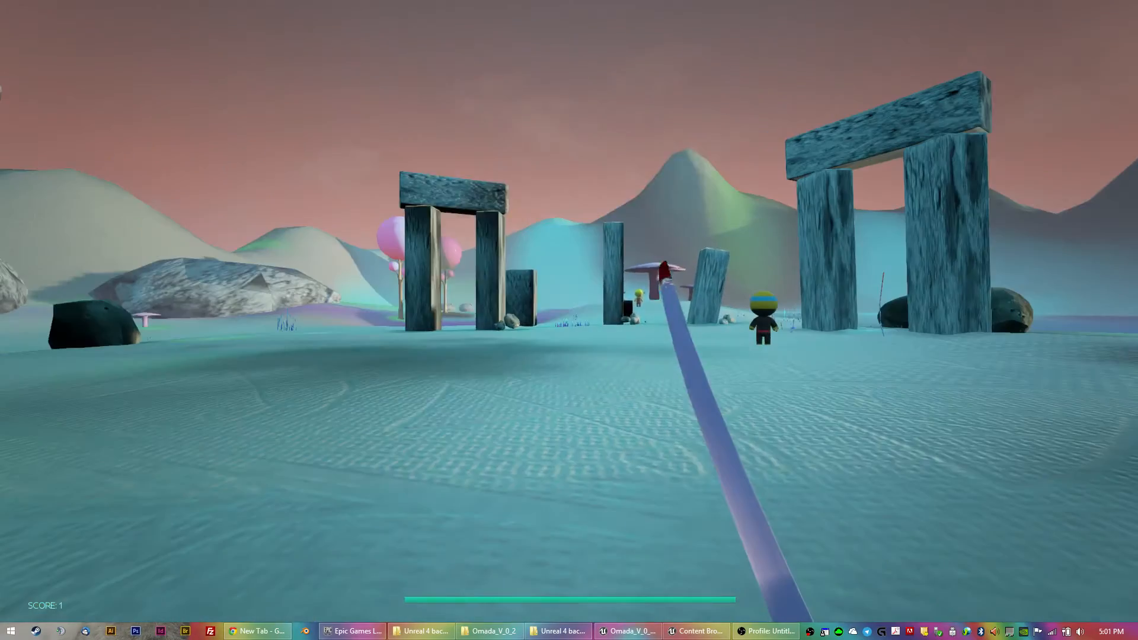
# - Pause and resume the game, then pause again and open the full options menu
pyautogui.press('Escape')
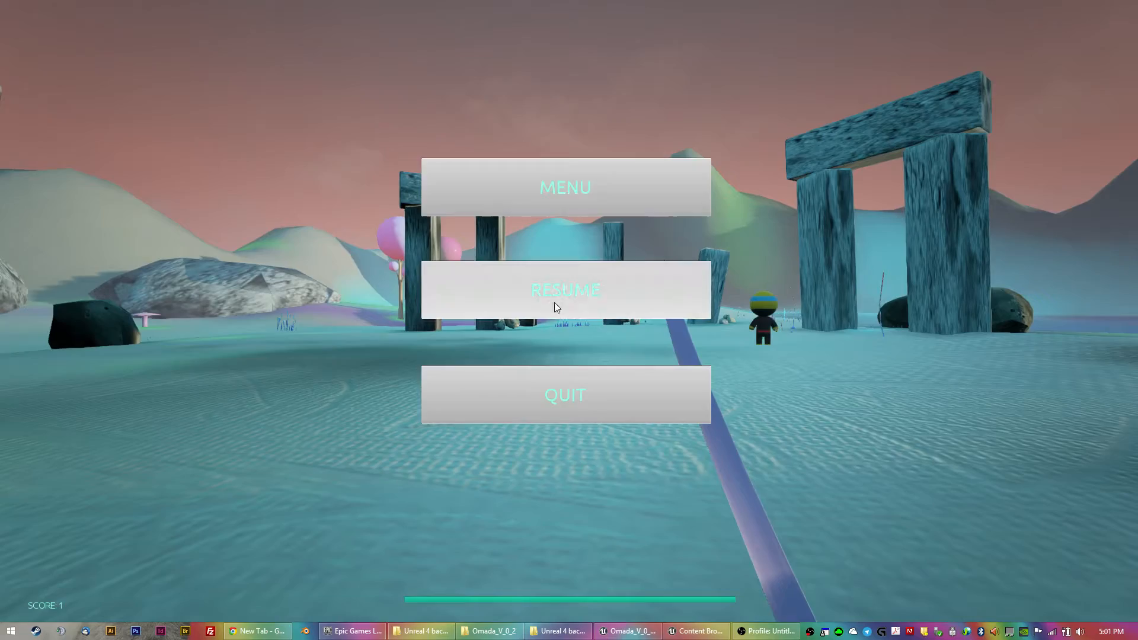
pyautogui.click(565, 291)
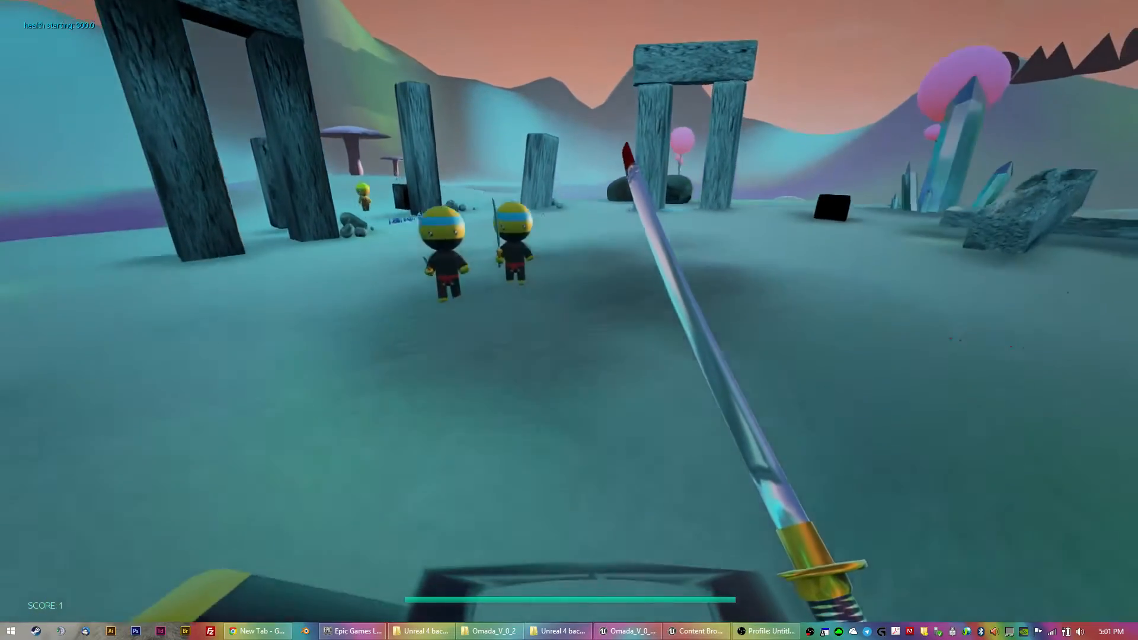
pyautogui.press('Escape')
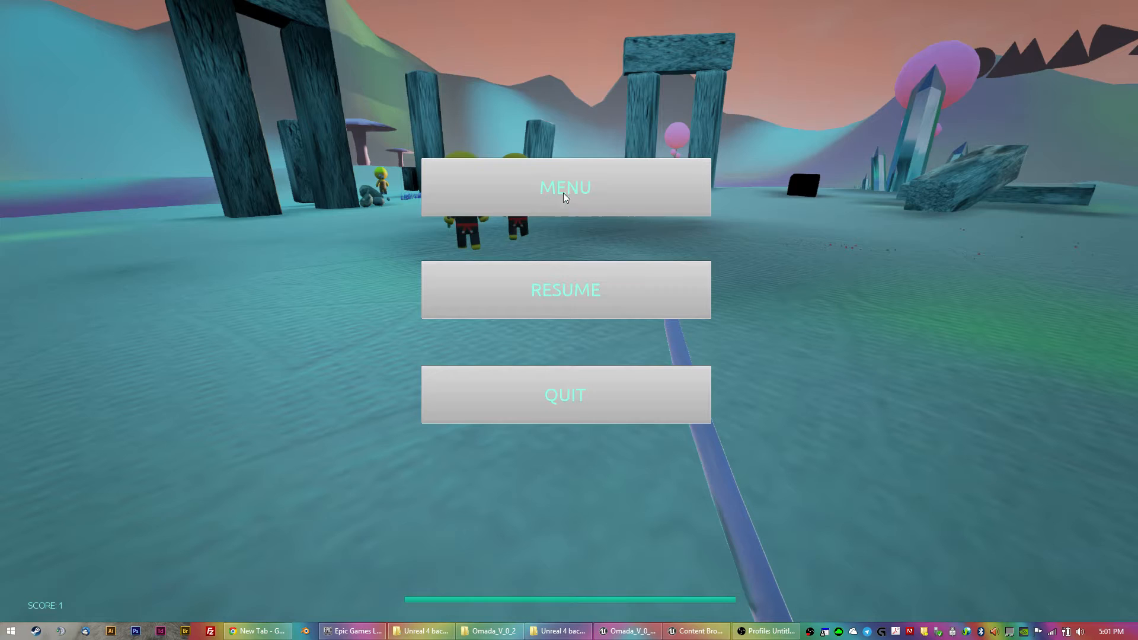
pyautogui.click(565, 188)
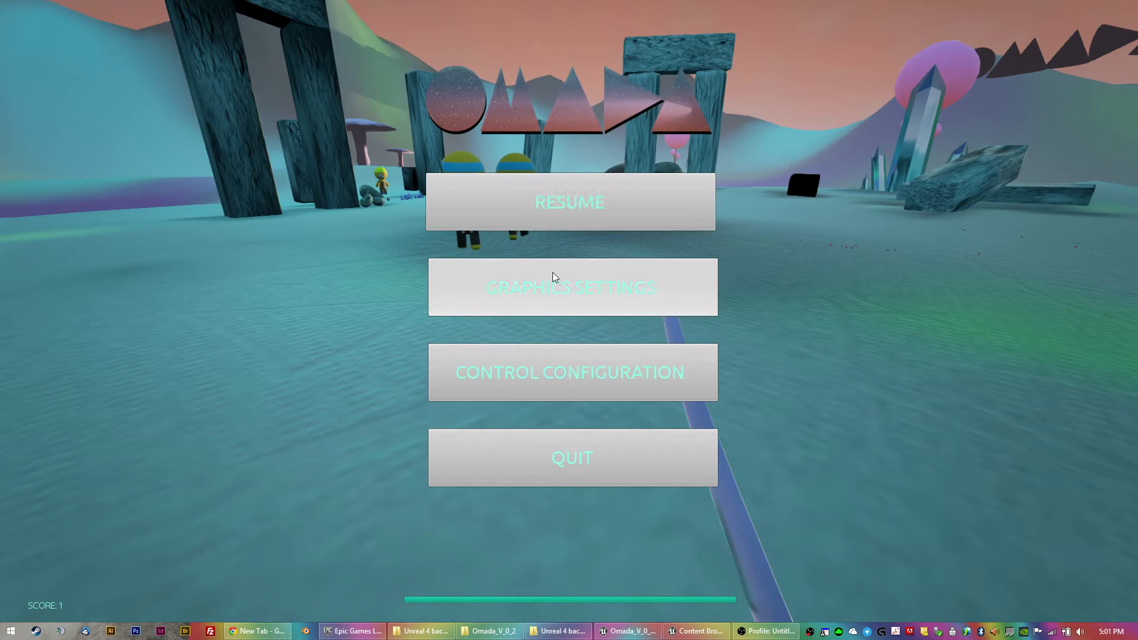
pyautogui.moveTo(568, 417)
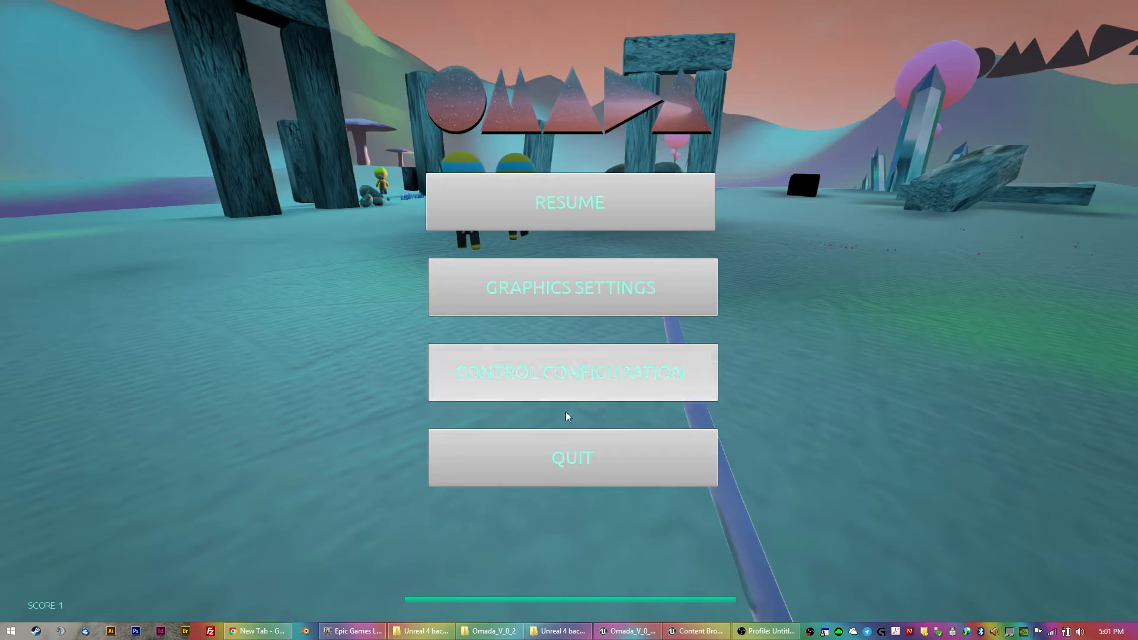
pyautogui.click(570, 202)
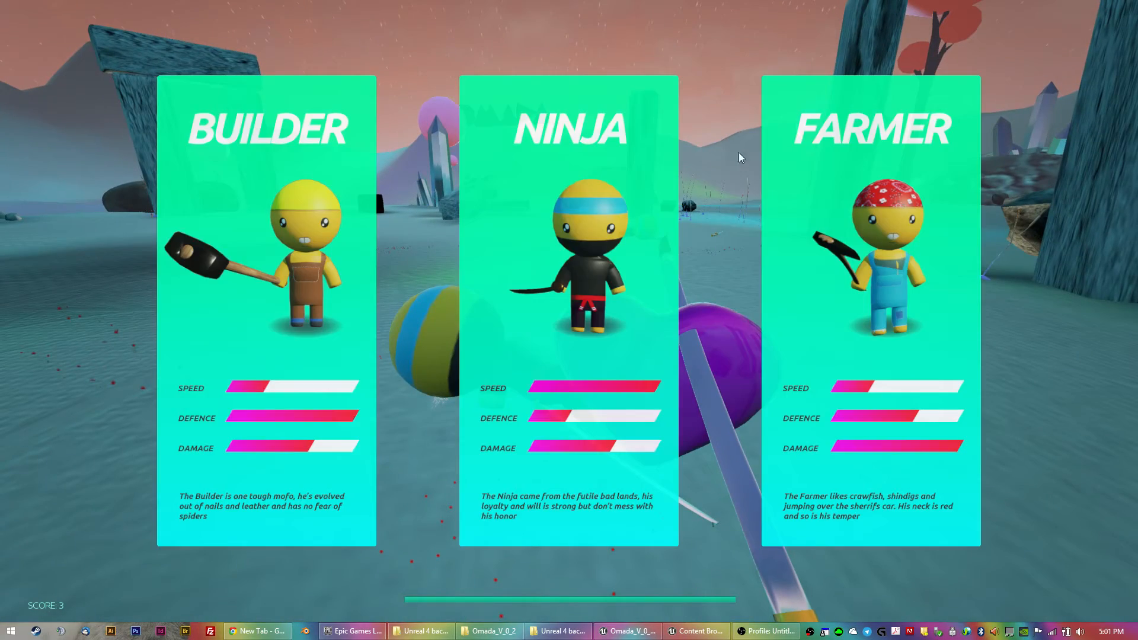
pyautogui.moveTo(416, 219)
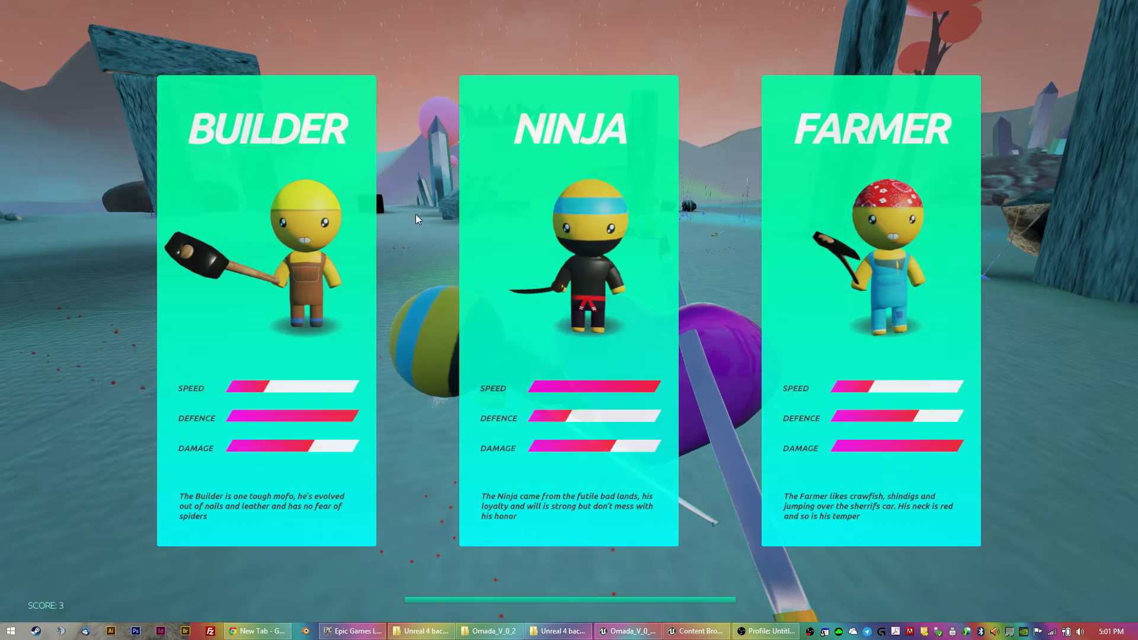
pyautogui.moveTo(569, 250)
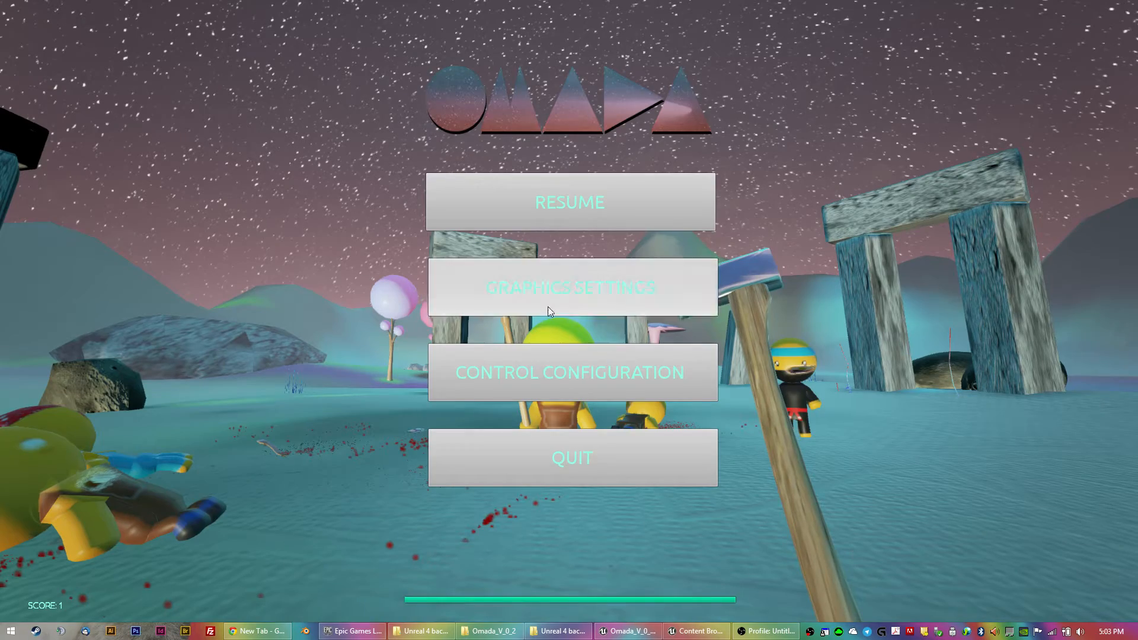
# - Resume the game, then stop Play In Editor to return to FirstPersonExampleMap
pyautogui.click(569, 202)
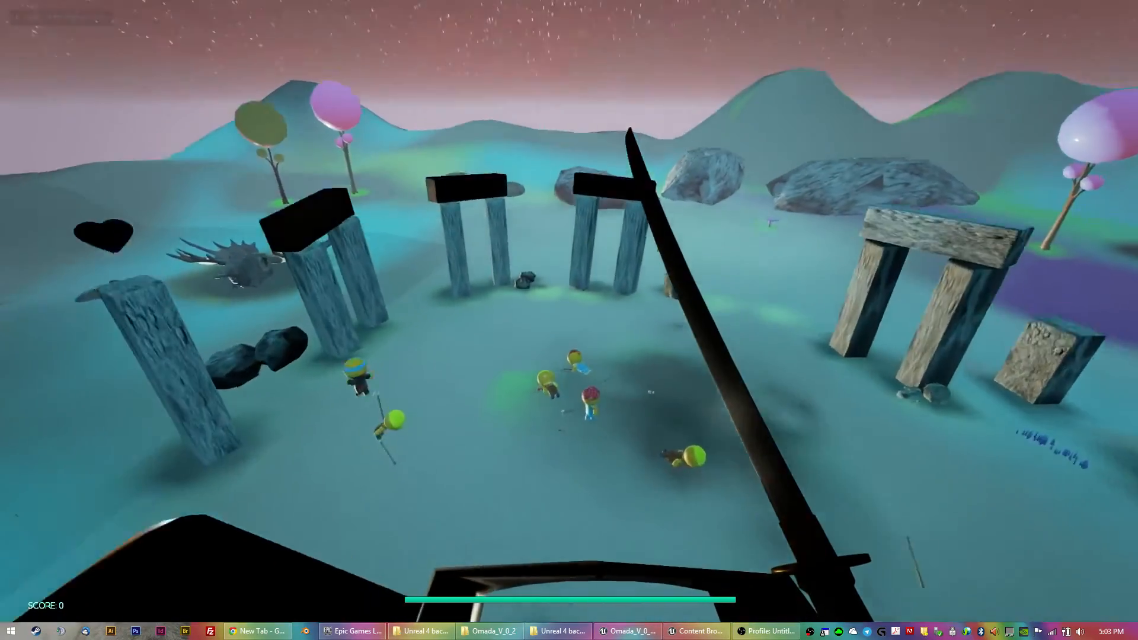
pyautogui.press('Escape')
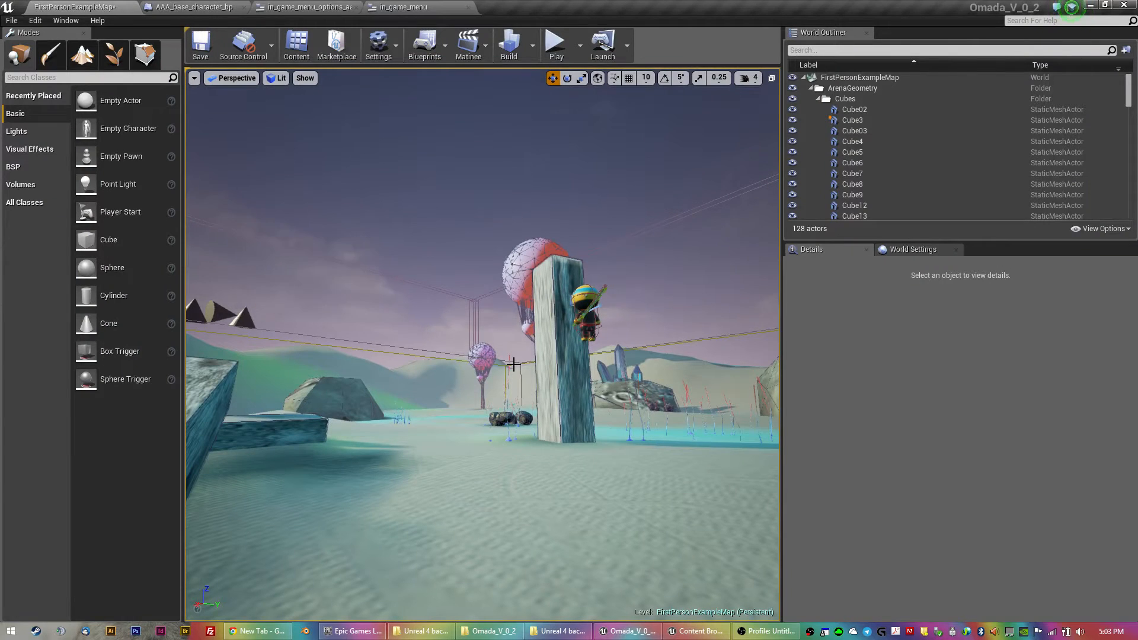
pyautogui.moveTo(305, 6)
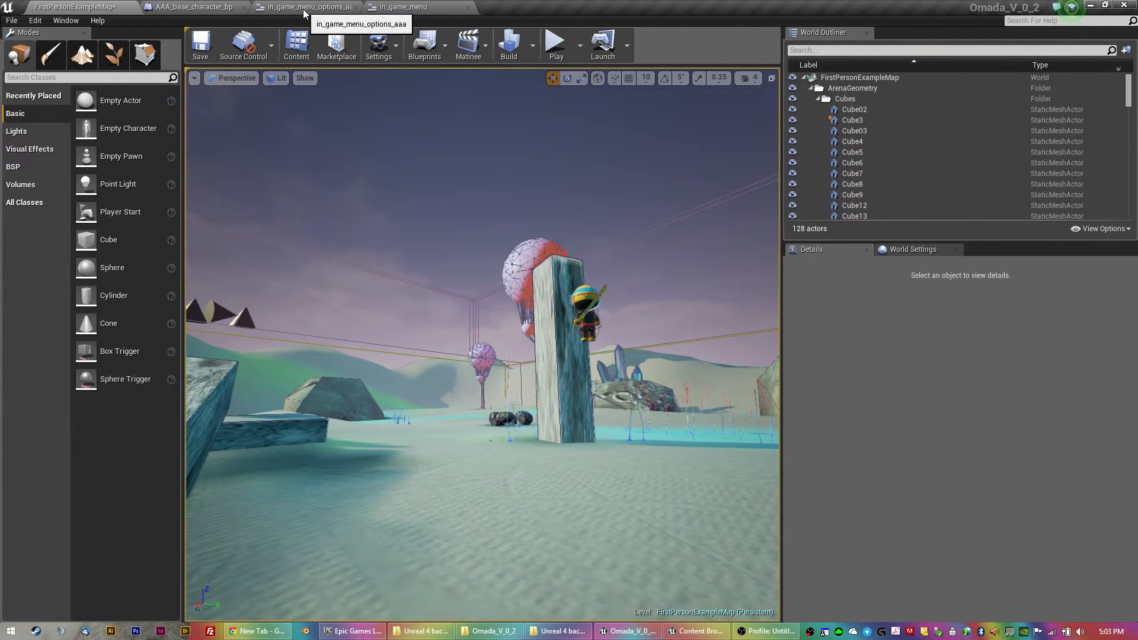
# - Show the in_game_menu_options_aaa graph with the Content Browser centred on UMG_widgets
pyautogui.click(305, 7)
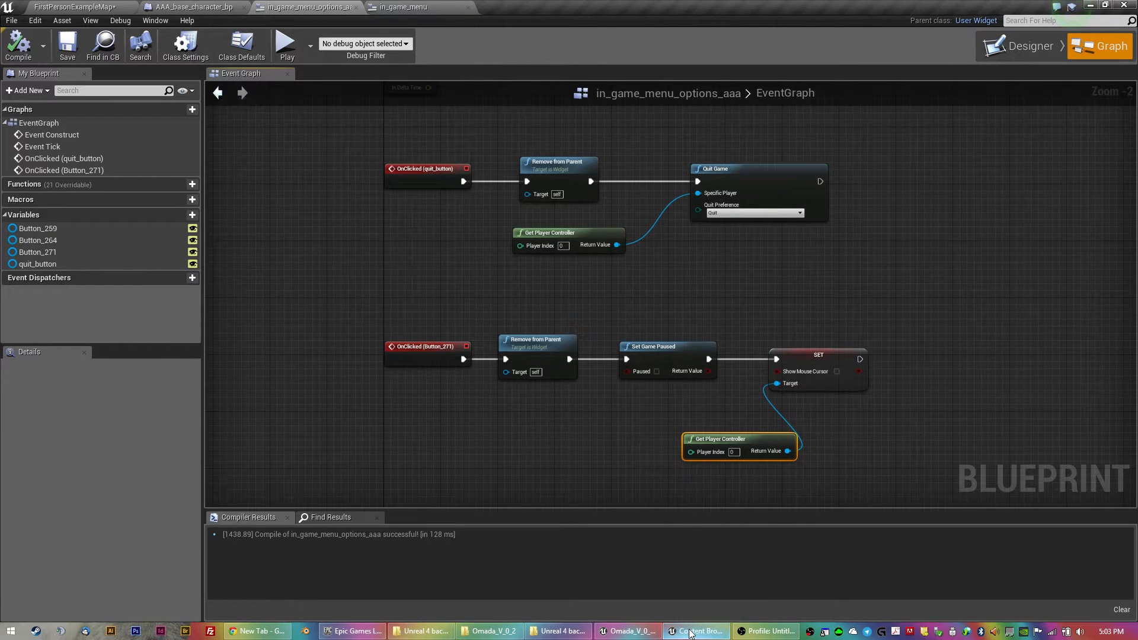
pyautogui.click(695, 631)
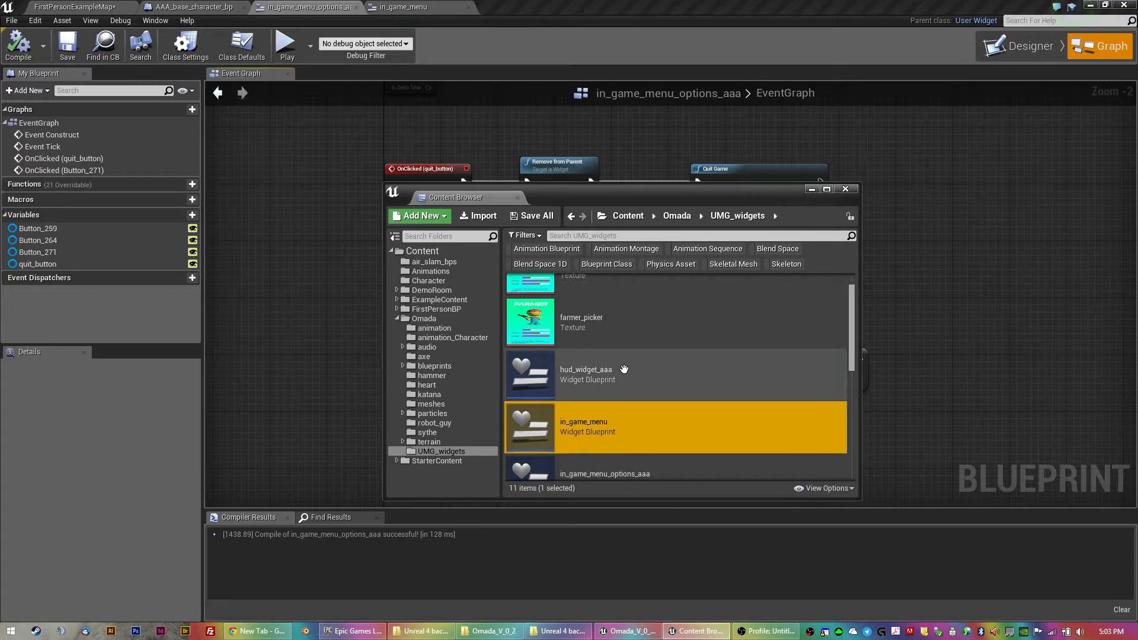
pyautogui.moveTo(454, 197); pyautogui.dragTo(398, 121)
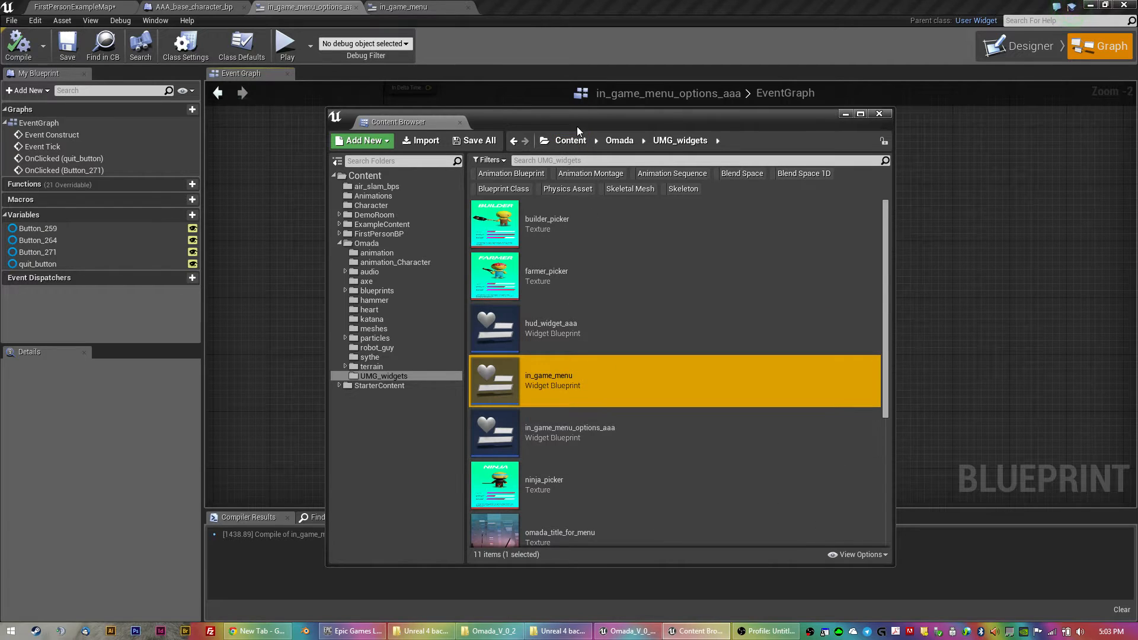
# - Search 'UMG unreal 3' in a new Chrome tab
pyautogui.click(257, 630)
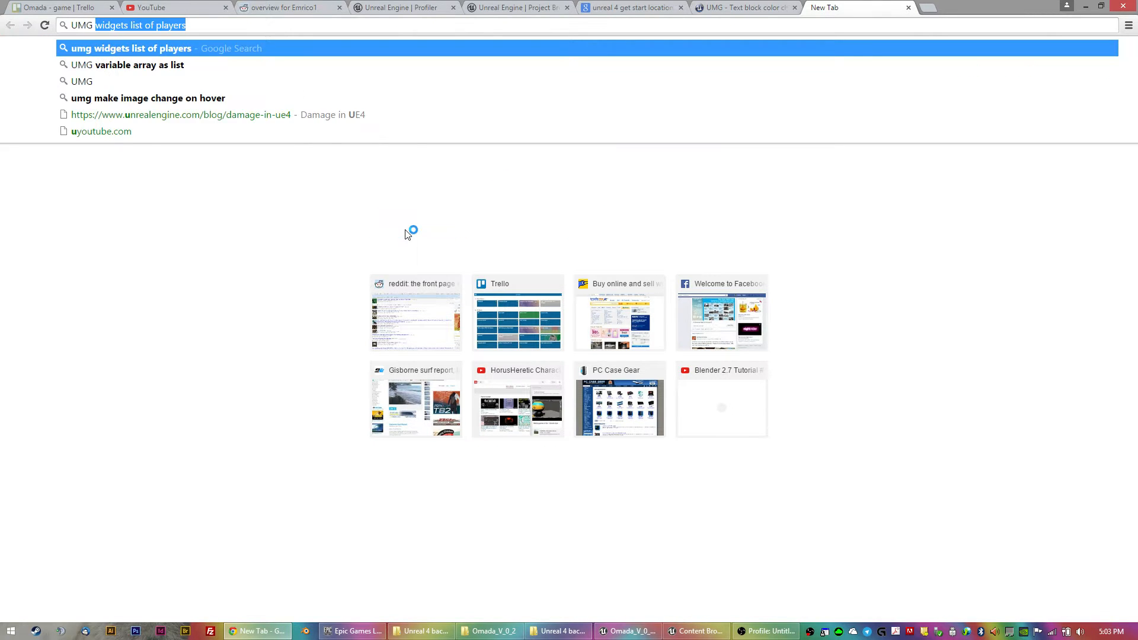
pyautogui.write('UMG unreal 3')
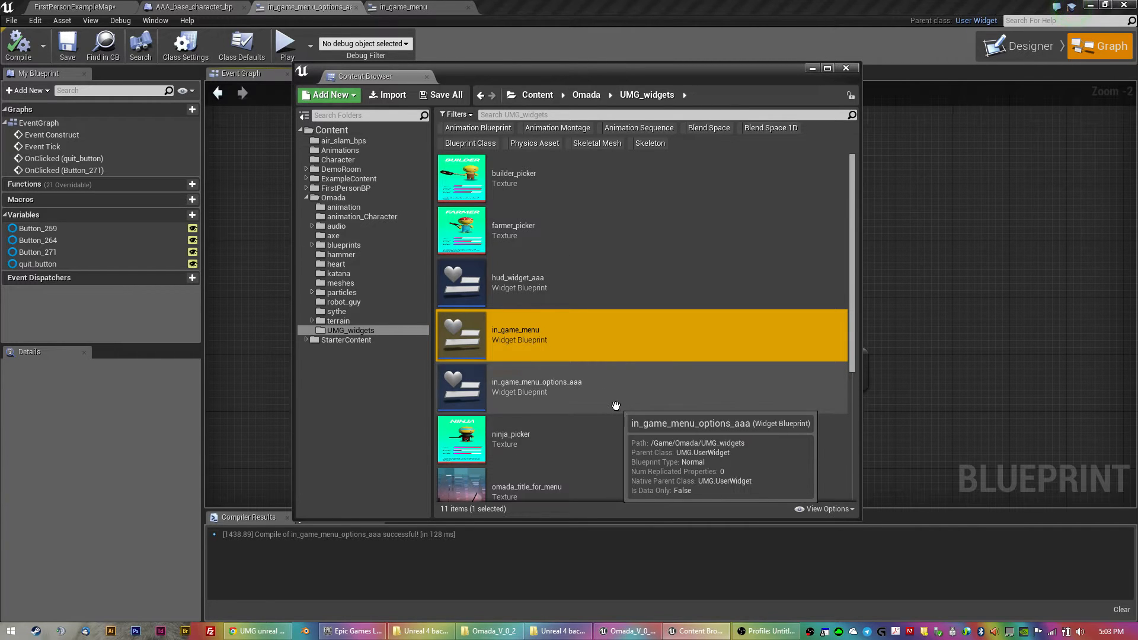
# - Open start_player_picker and inspect the Image_builder and Image_farmer card details
pyautogui.scroll(-3)
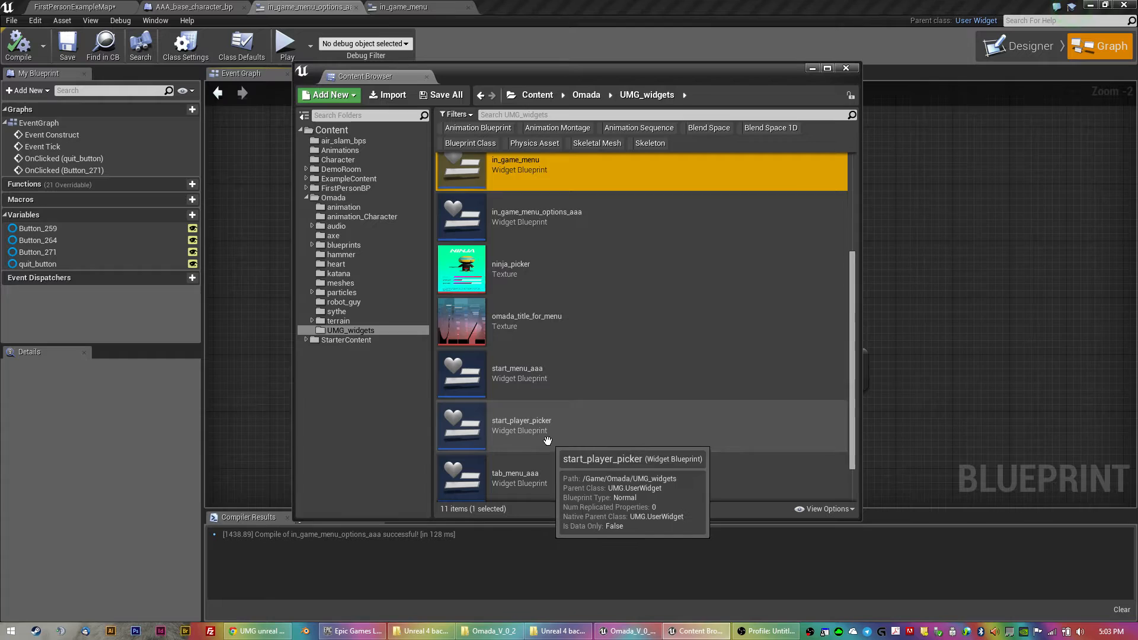
pyautogui.doubleClick(521, 426)
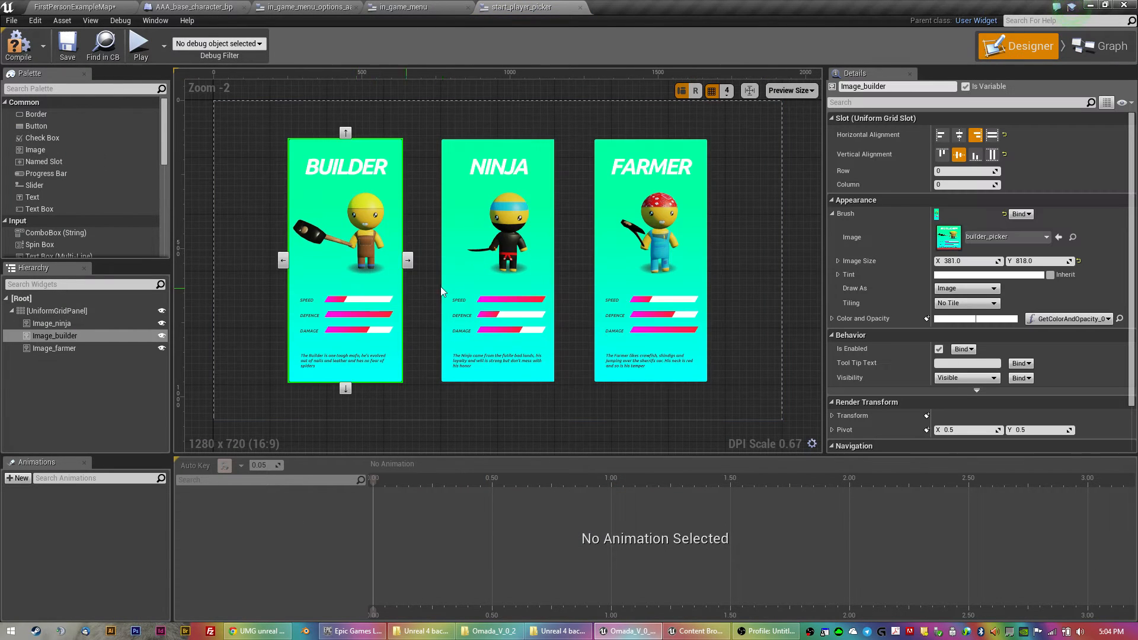
pyautogui.click(54, 348)
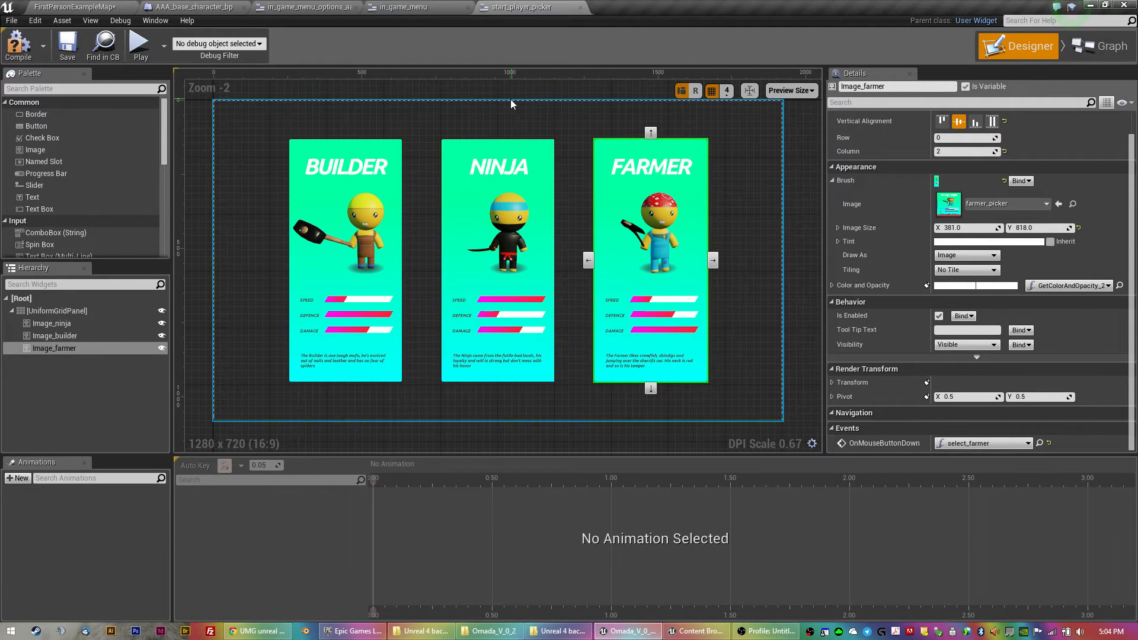
pyautogui.click(1100, 46)
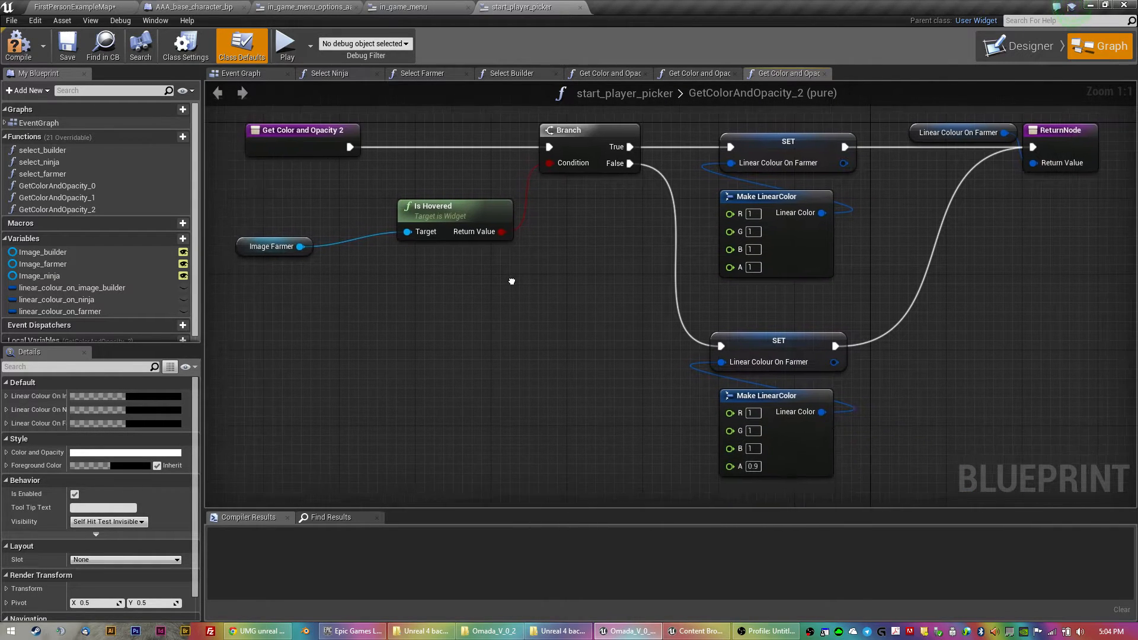
pyautogui.moveTo(693, 223)
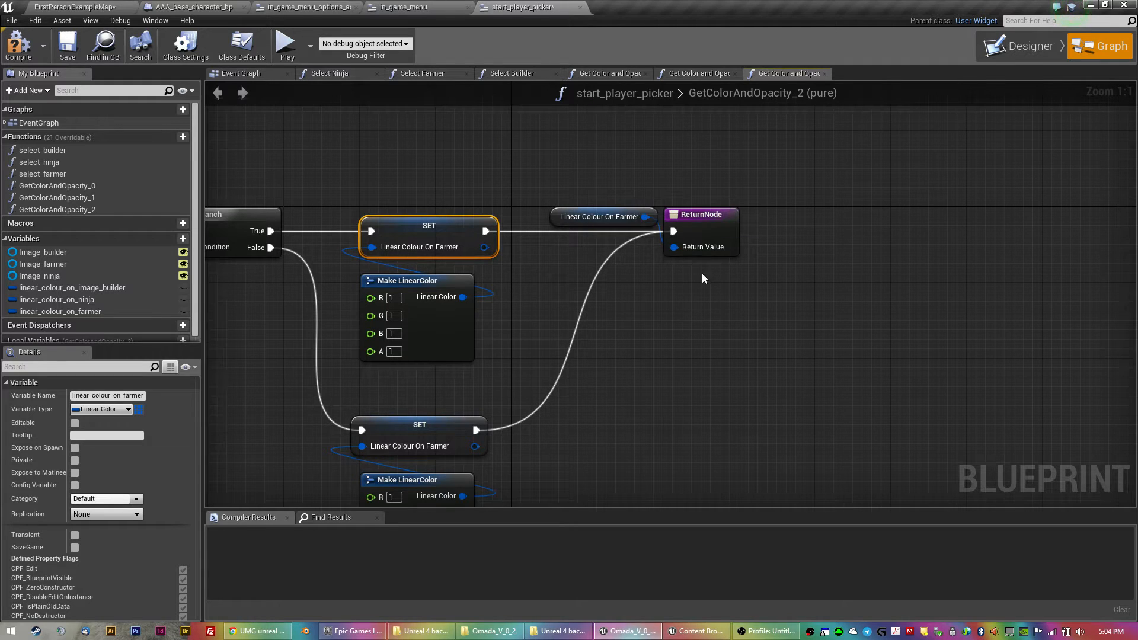
pyautogui.moveTo(513, 74)
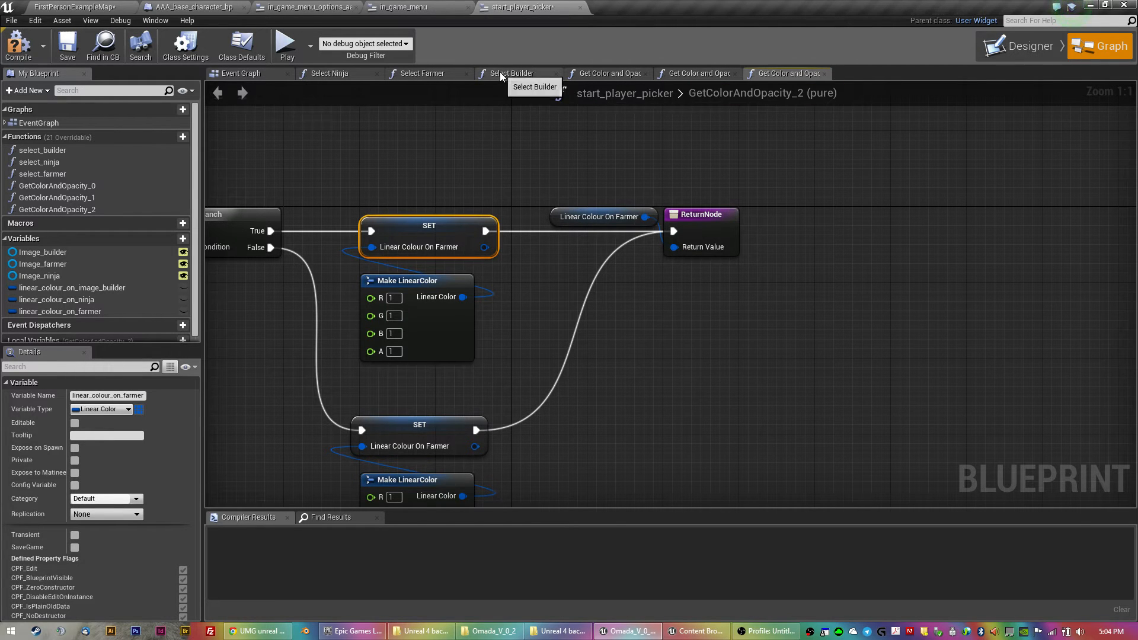
# - View the select_builder graph, then jump to the builder card's OnMouseButtonDown function
pyautogui.click(513, 73)
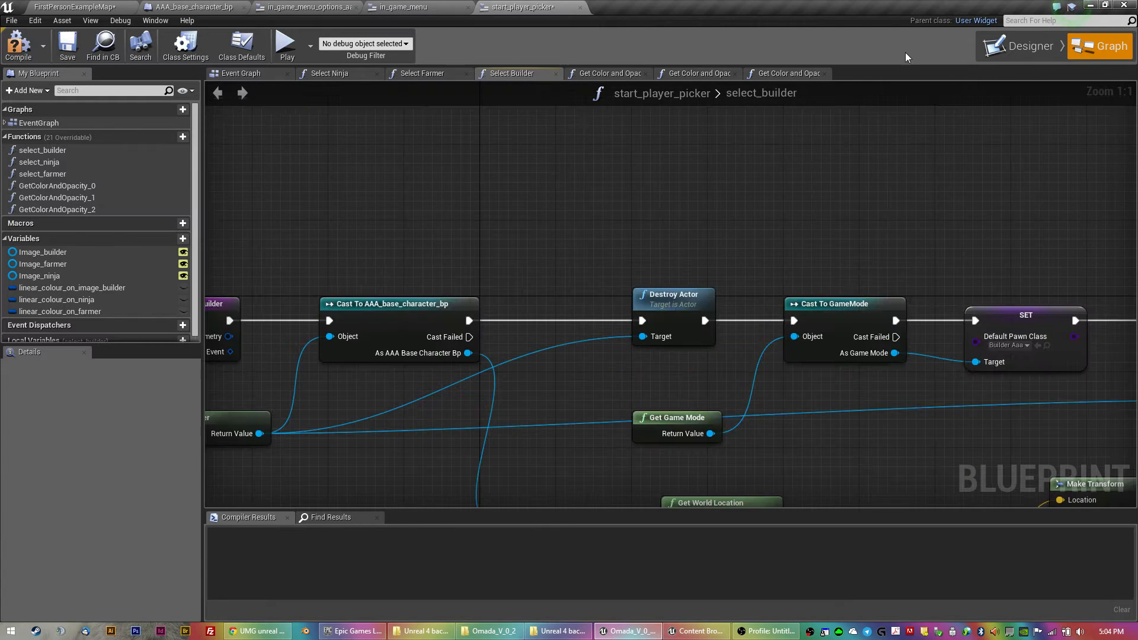
pyautogui.click(1026, 46)
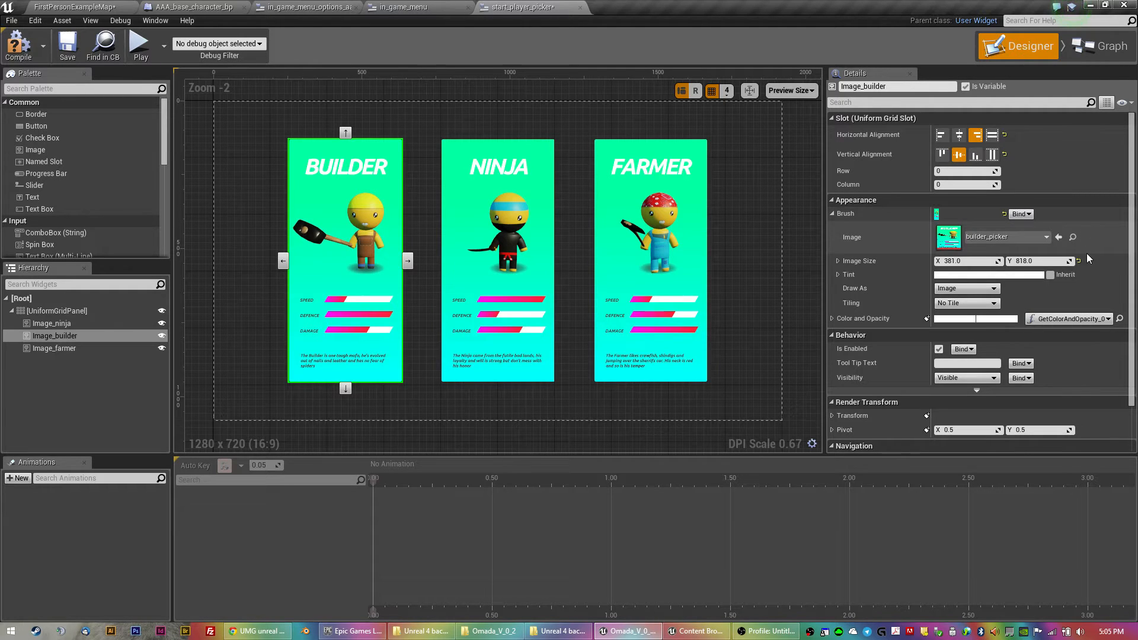
pyautogui.scroll(-3)
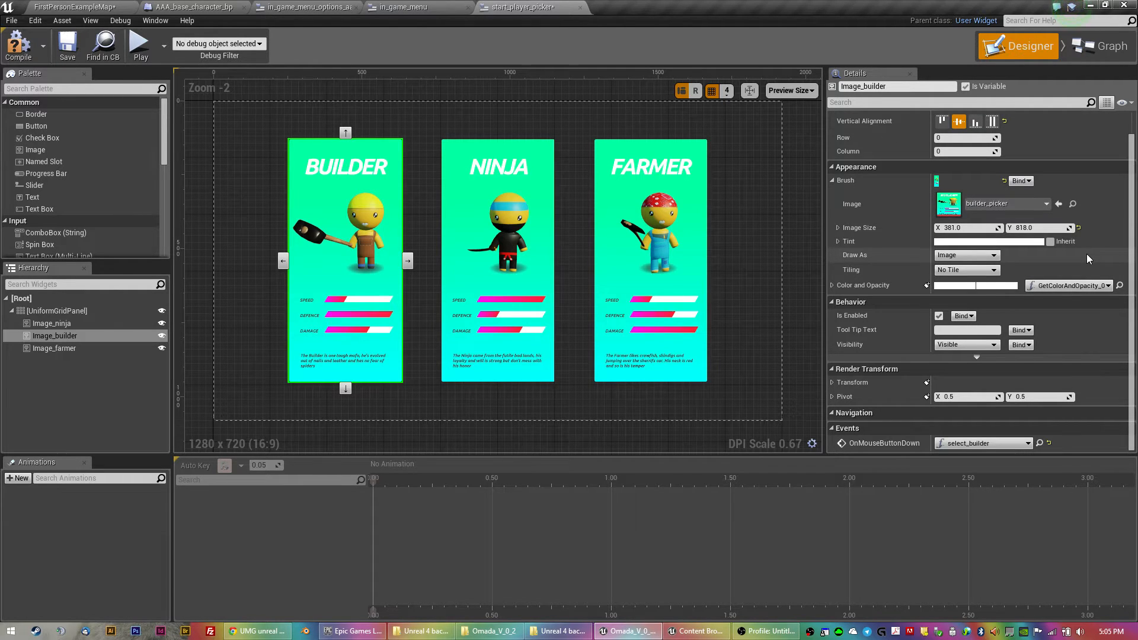
pyautogui.moveTo(1039, 443)
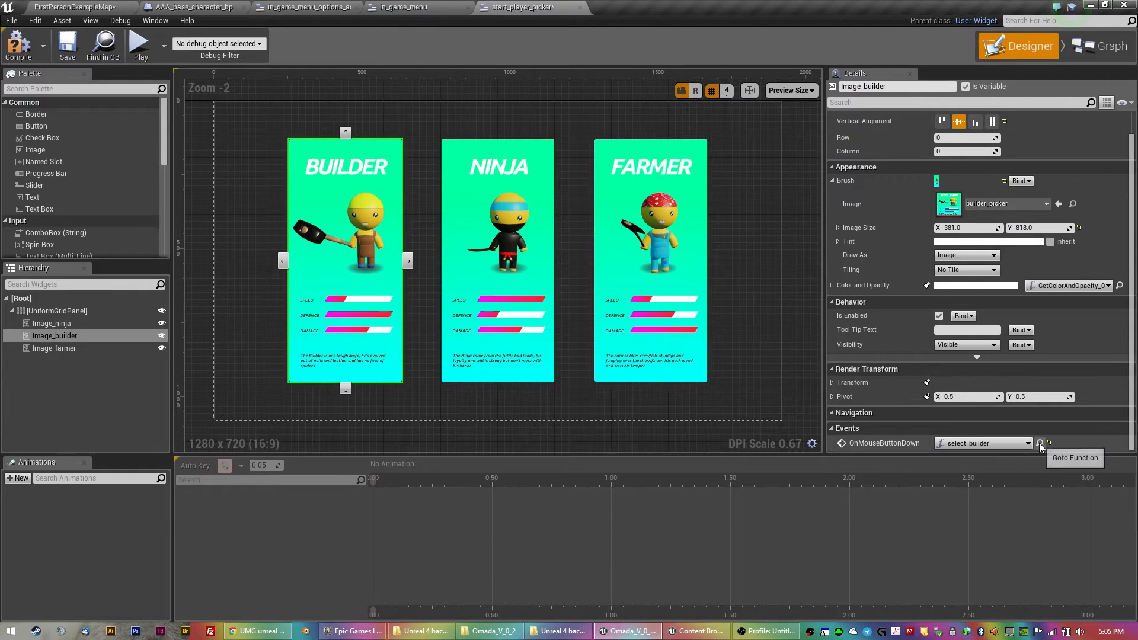
pyautogui.click(1040, 443)
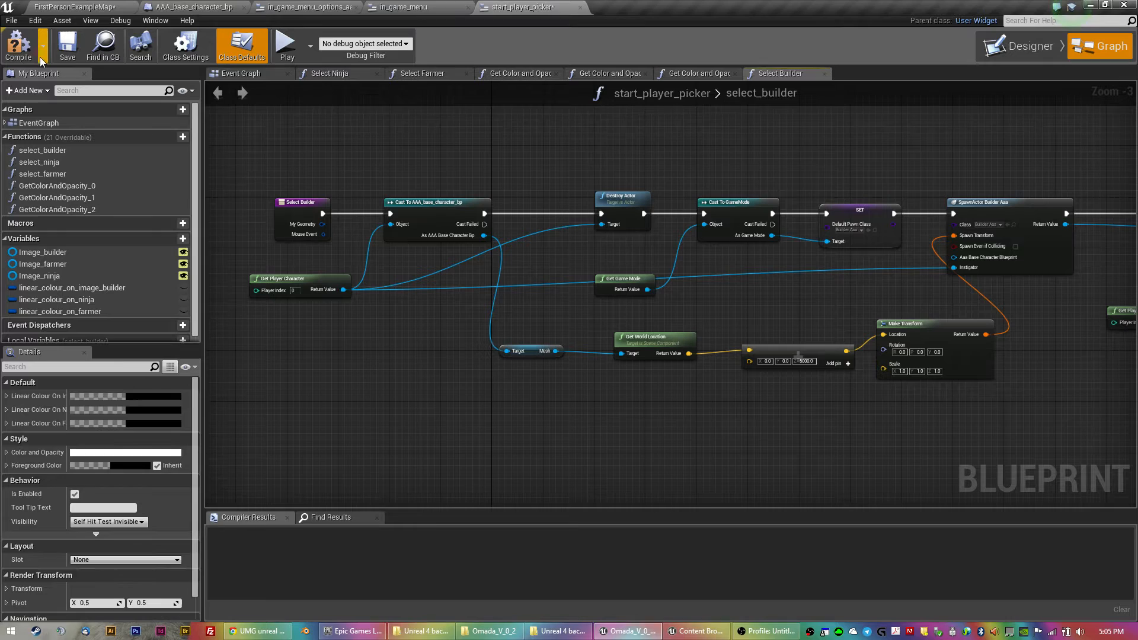
# - Compile start_player_picker, expand the builder's Color and Opacity, and view its binding
pyautogui.click(1025, 46)
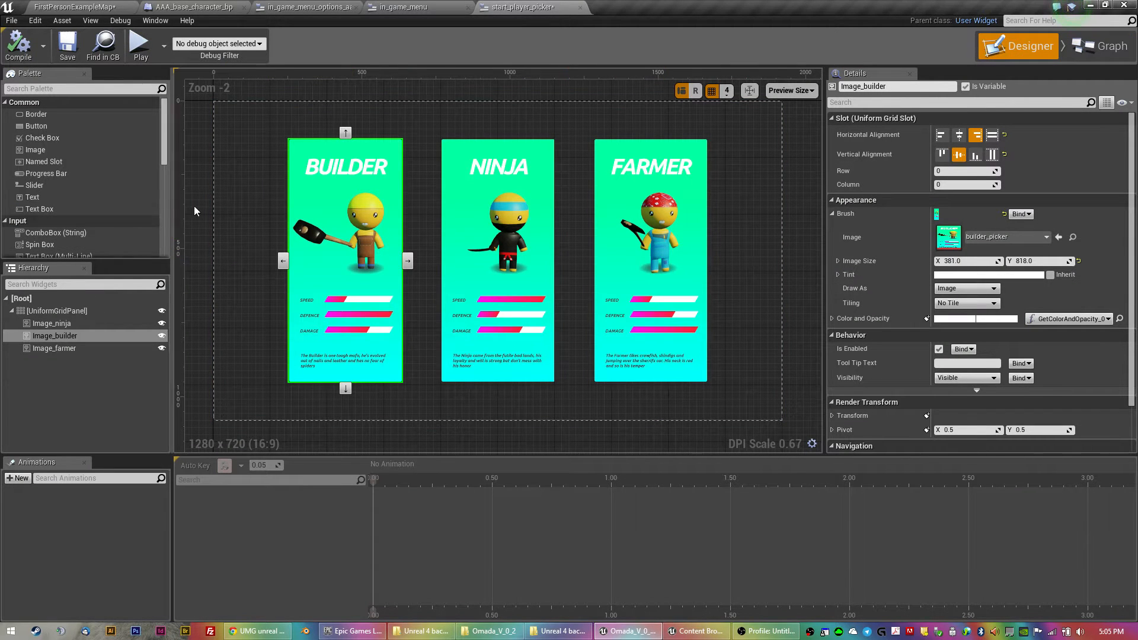
pyautogui.moveTo(757, 216)
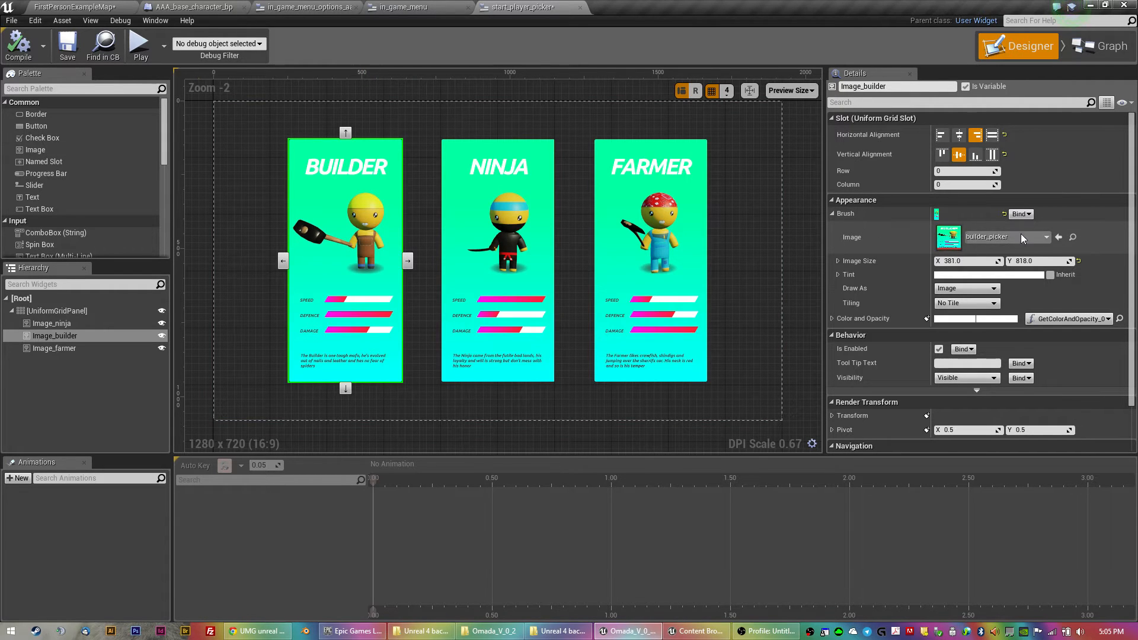
pyautogui.moveTo(882, 245)
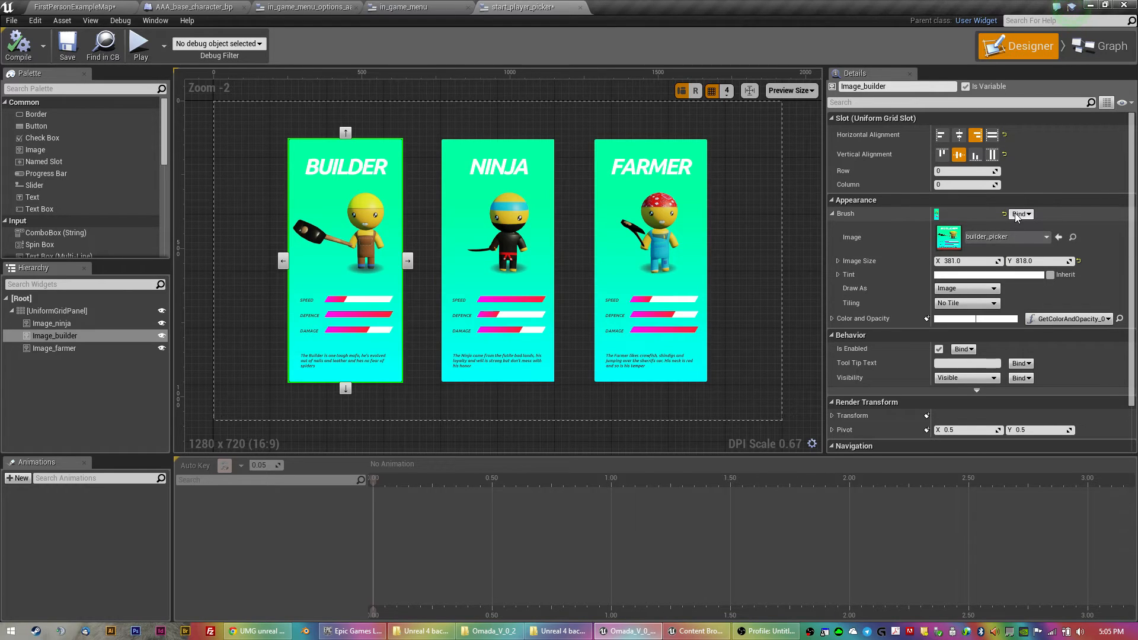
pyautogui.scroll(-3)
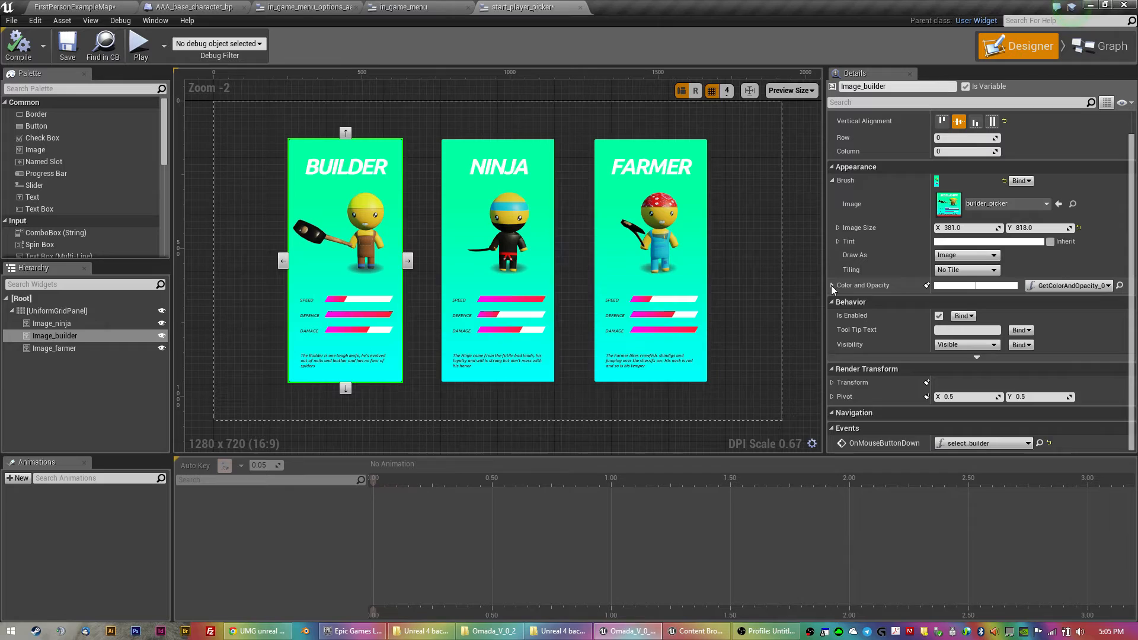
pyautogui.click(833, 285)
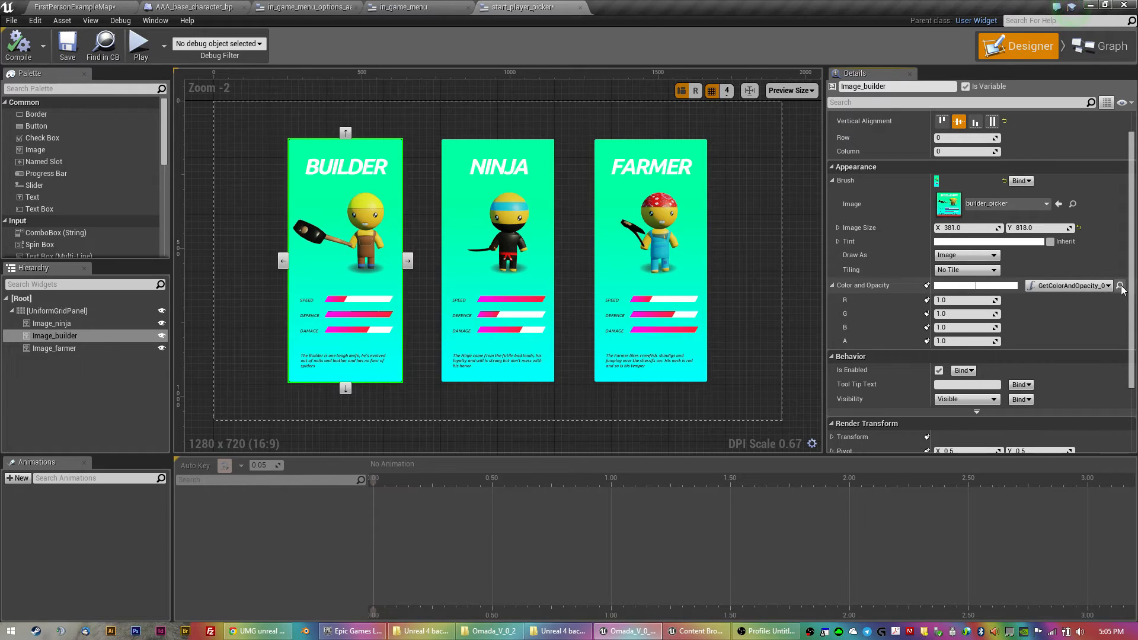
pyautogui.moveTo(1119, 285)
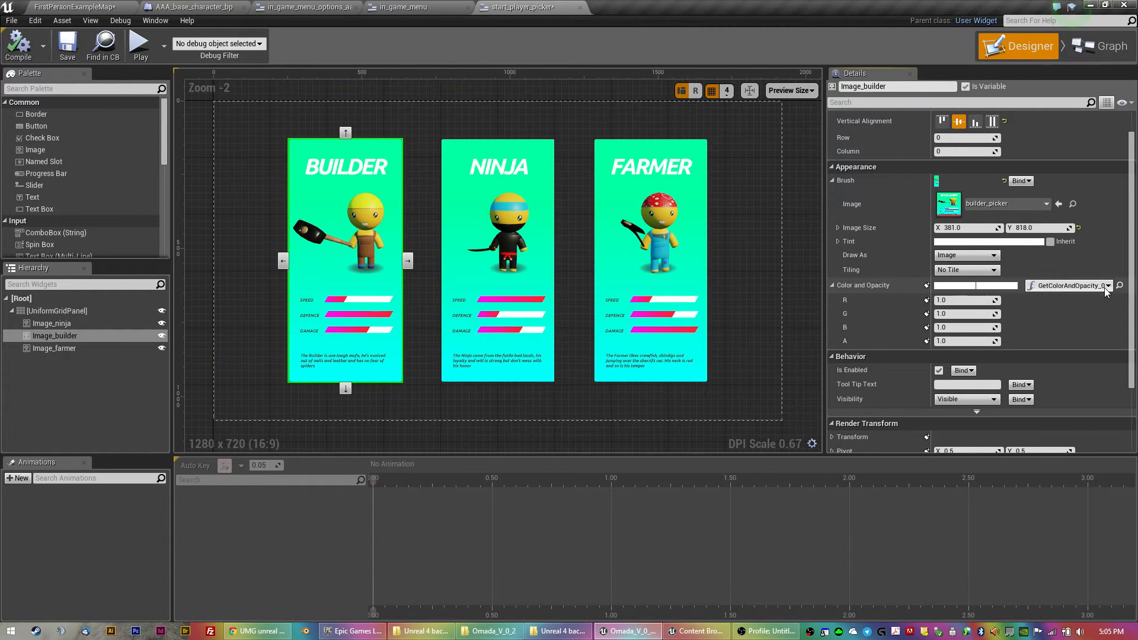
pyautogui.click(1098, 46)
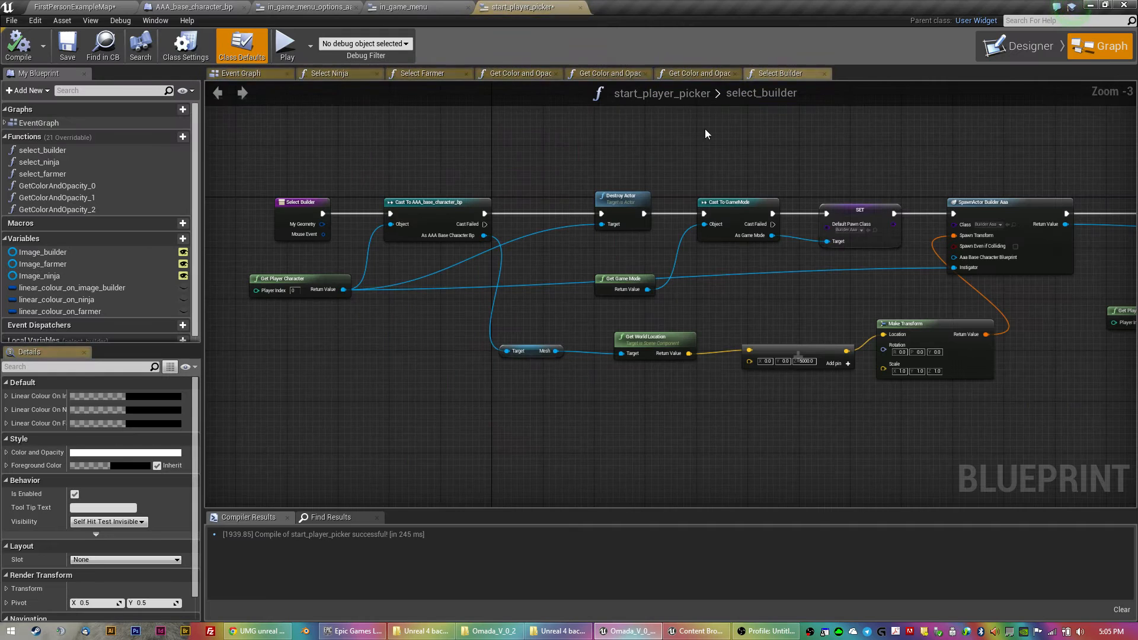
# - Zoom out over the GetColorAndOpacity_2 graph, then view the select_farmer function
pyautogui.click(695, 73)
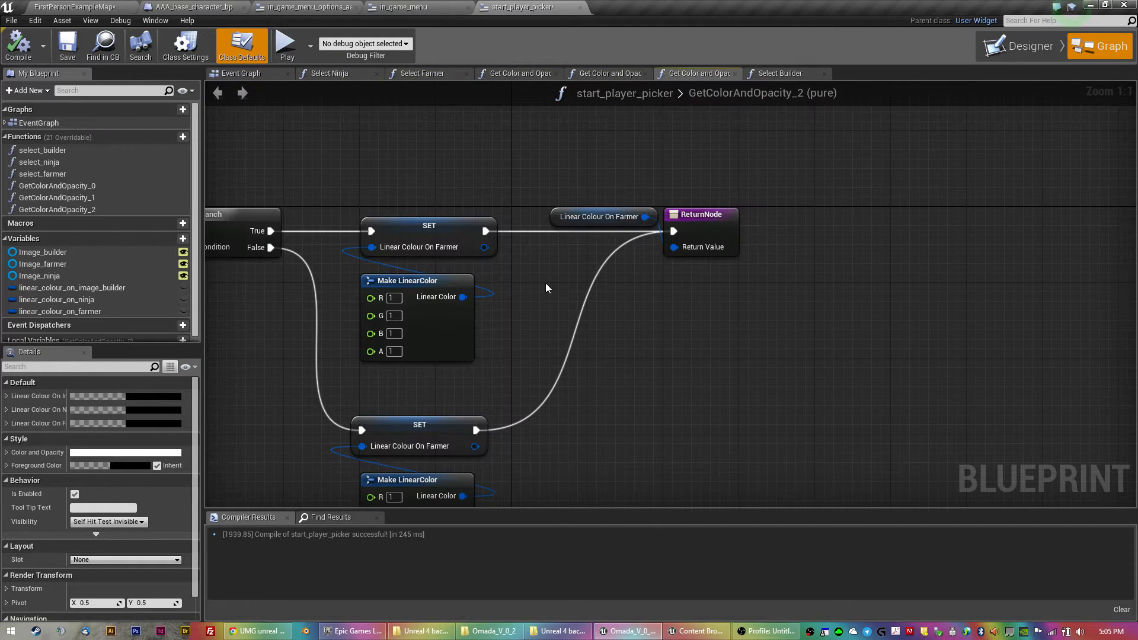
pyautogui.scroll(-3)
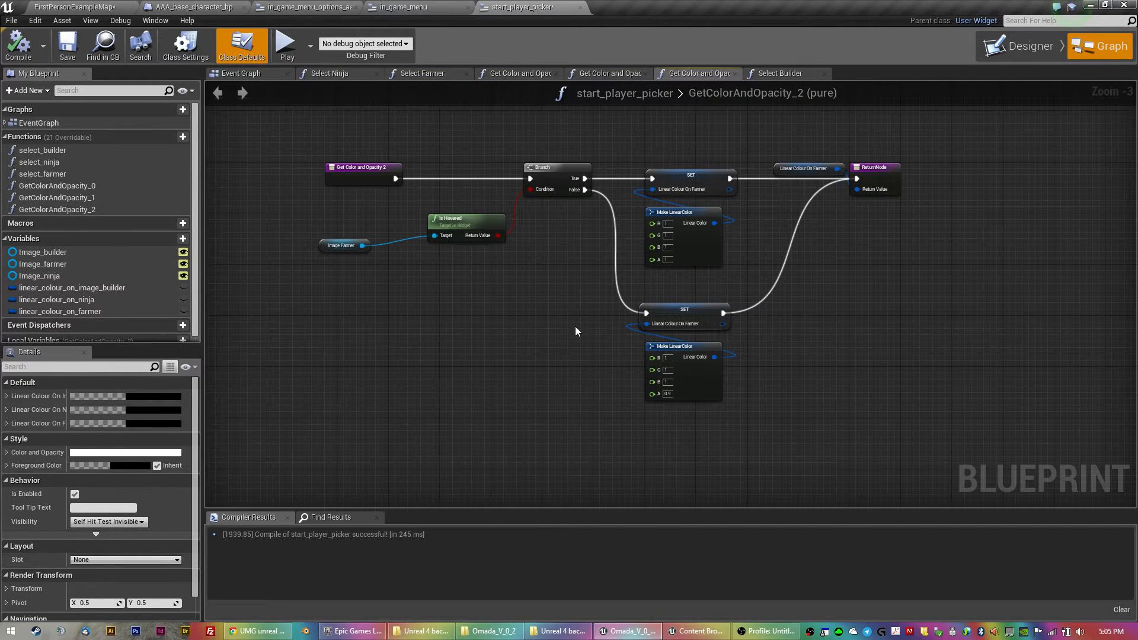
pyautogui.moveTo(591, 235)
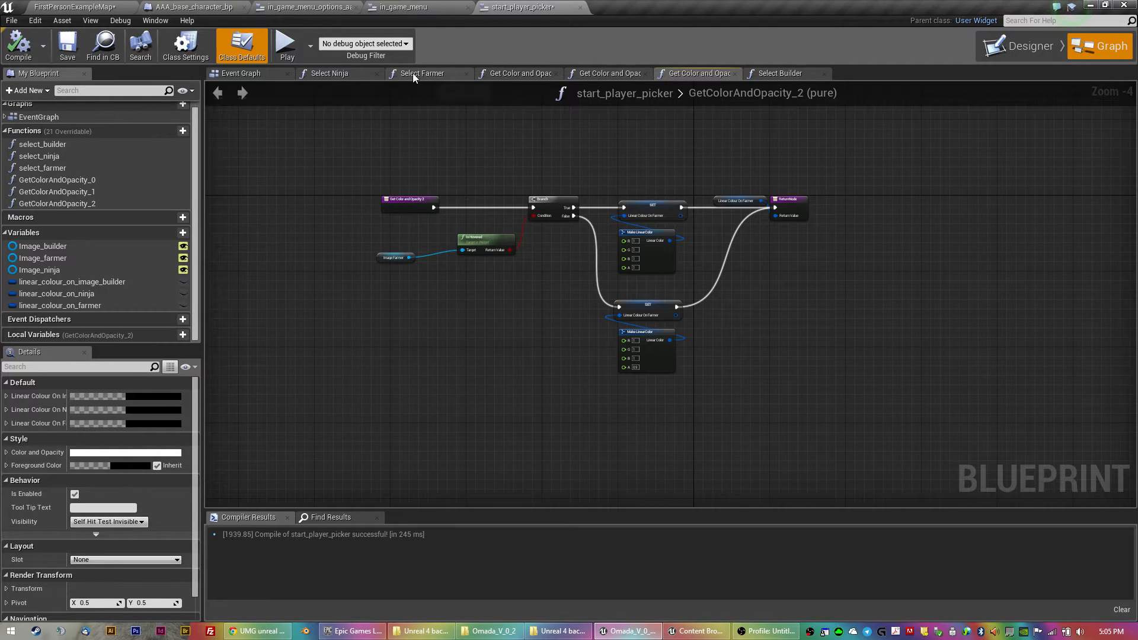
pyautogui.click(421, 72)
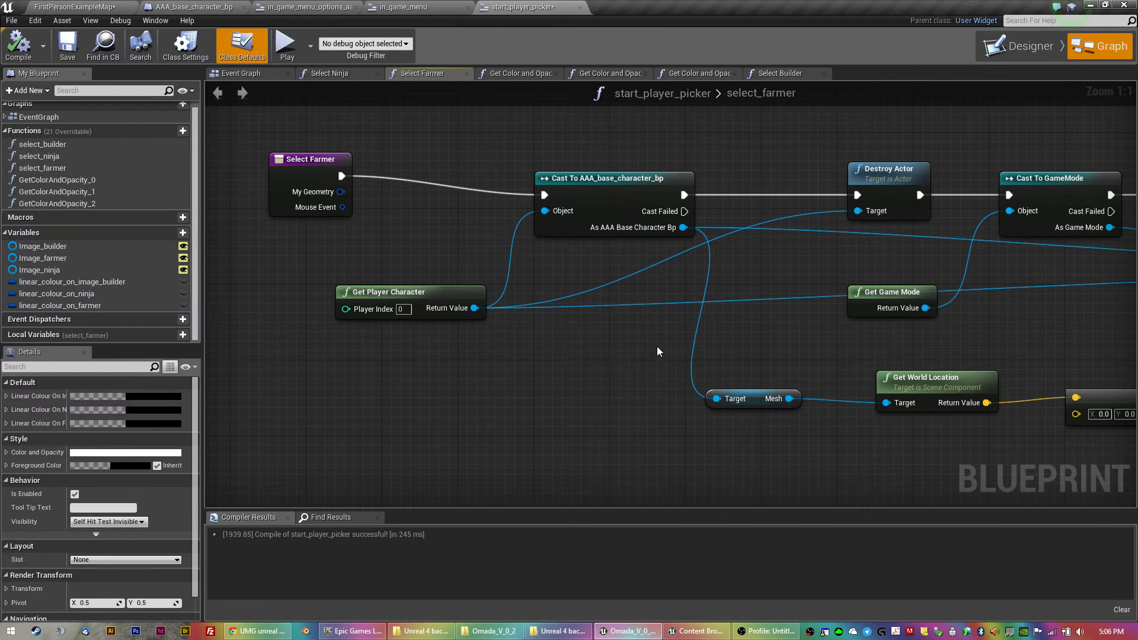
pyautogui.moveTo(423, 339)
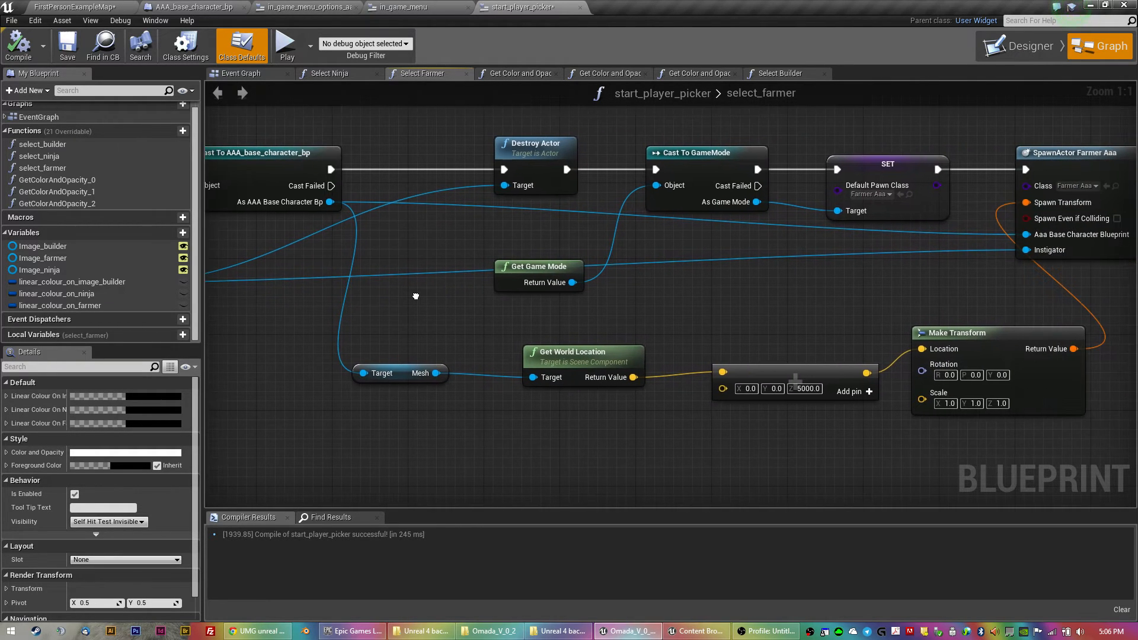
pyautogui.moveTo(528, 170)
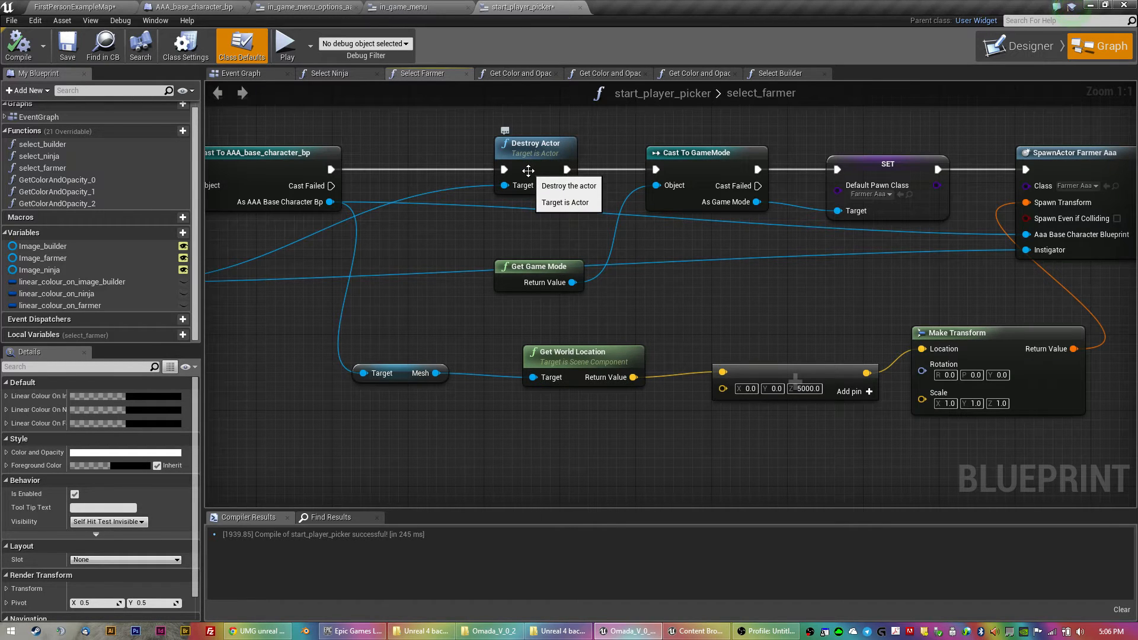
pyautogui.moveTo(532, 239)
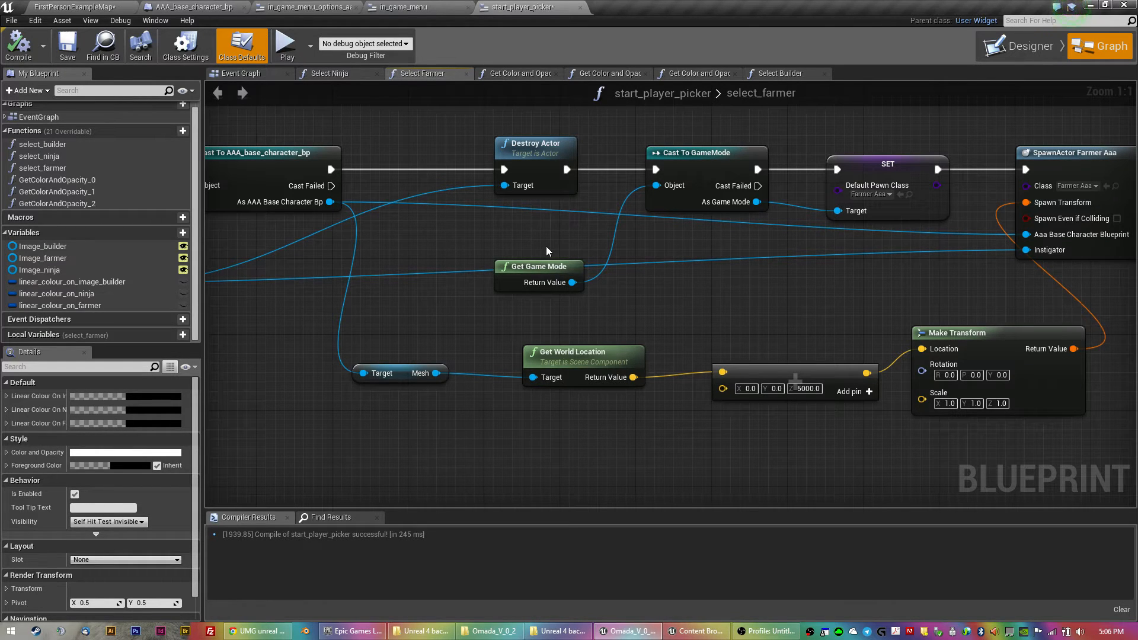
pyautogui.moveTo(619, 294)
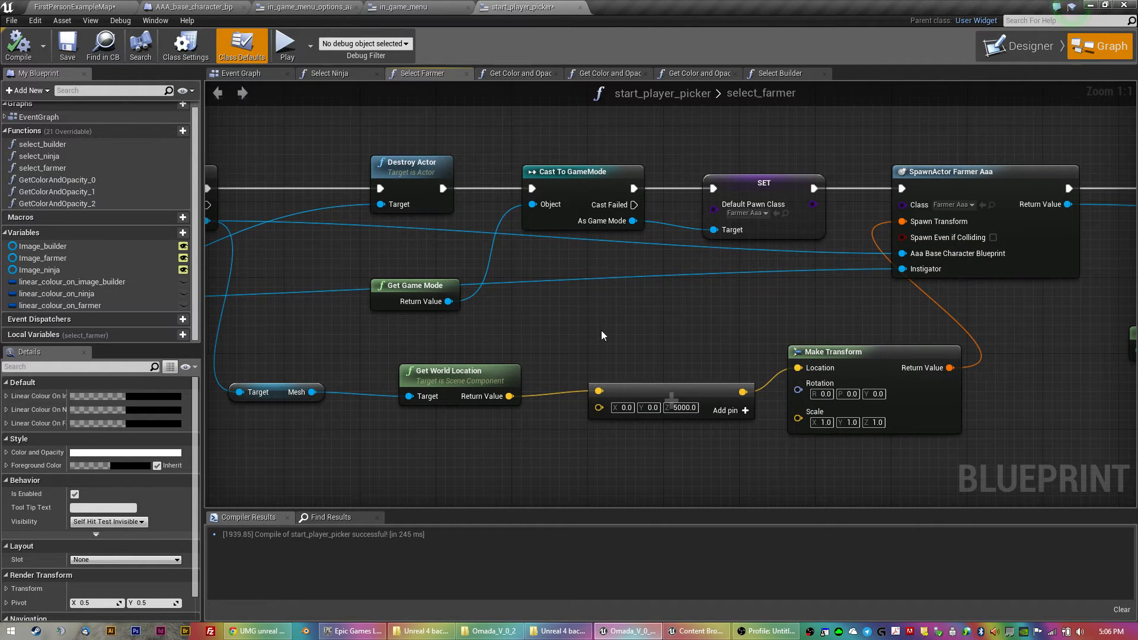
pyautogui.moveTo(618, 58)
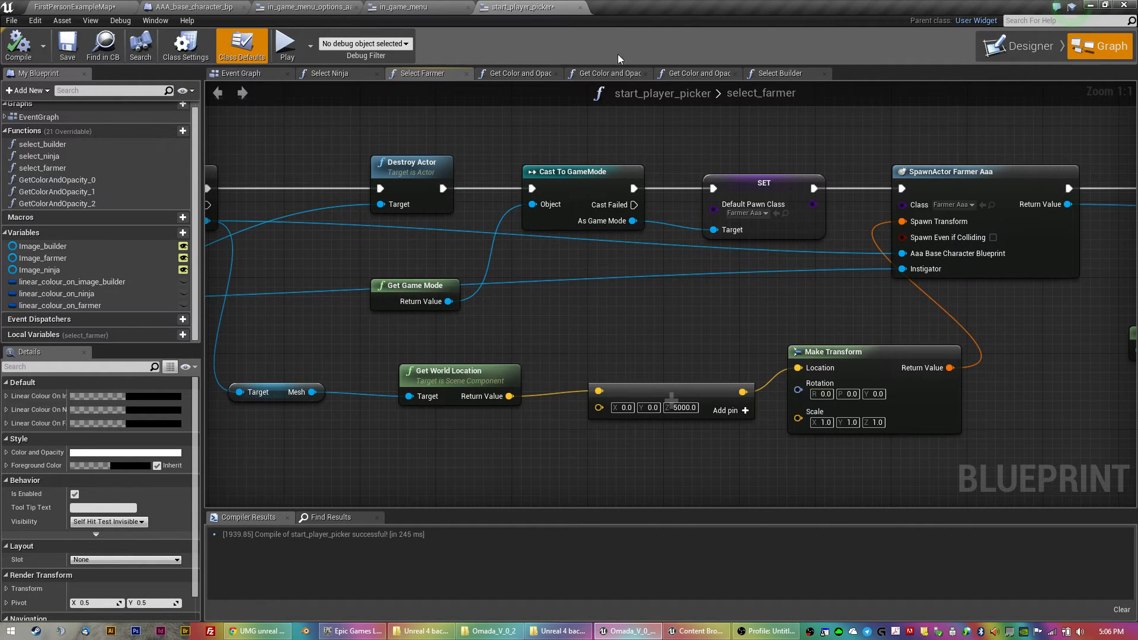
pyautogui.moveTo(641, 370)
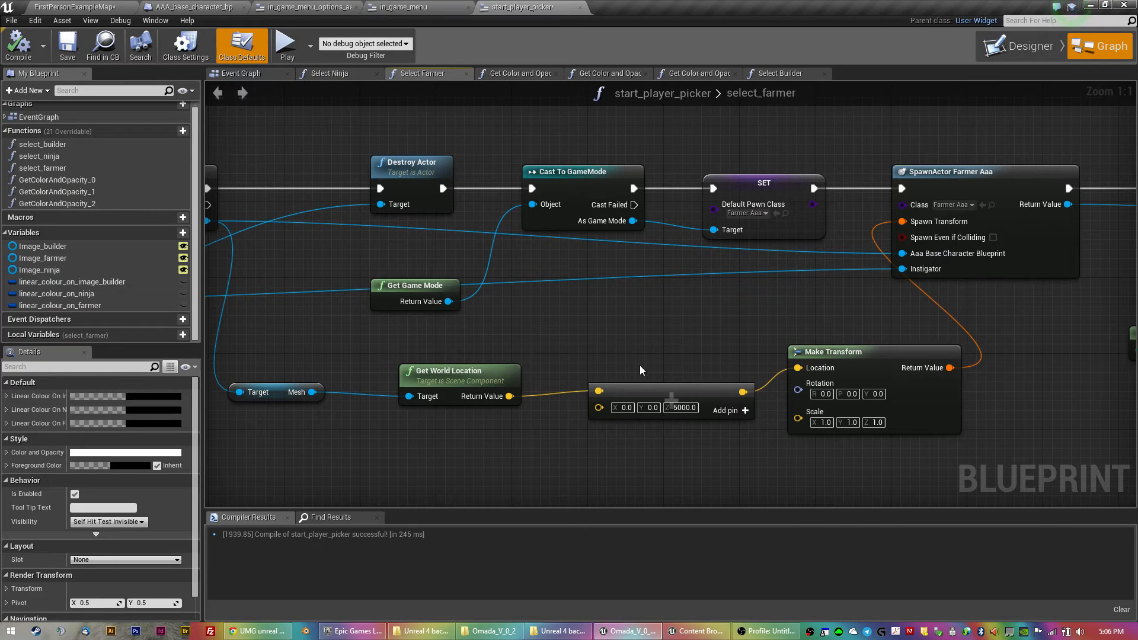
pyautogui.moveTo(633, 370)
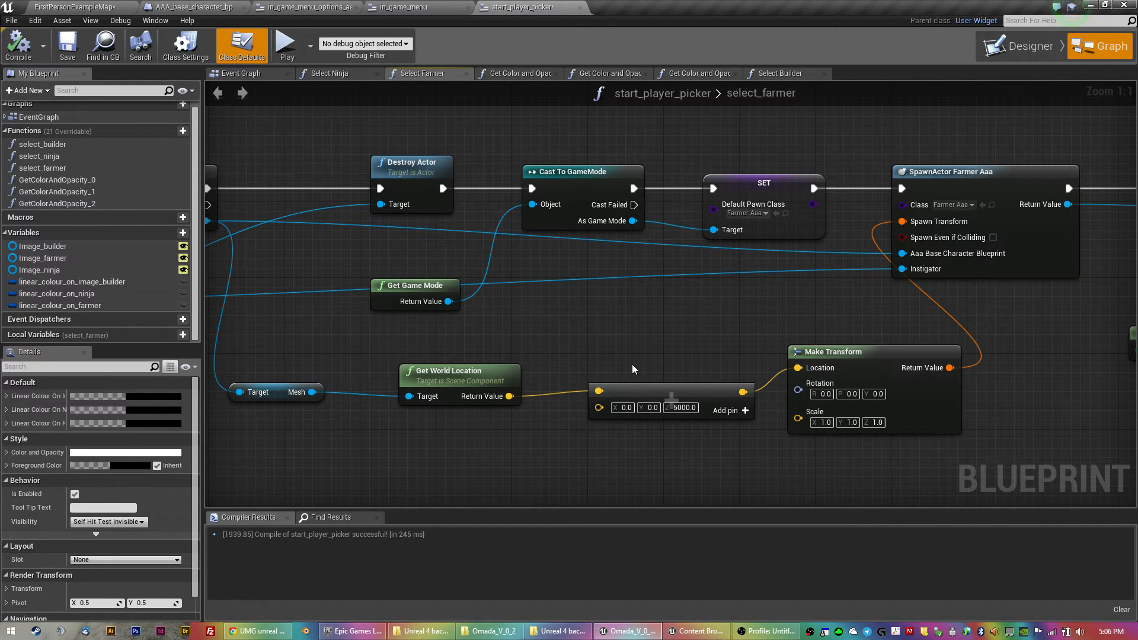
pyautogui.moveTo(545, 336)
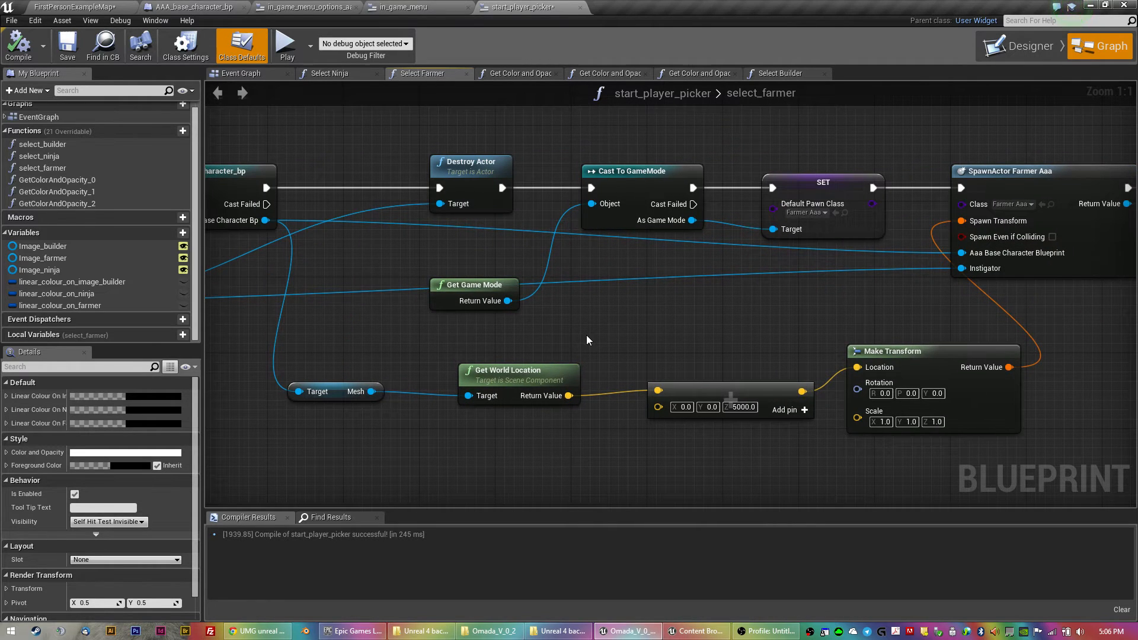
pyautogui.moveTo(594, 340)
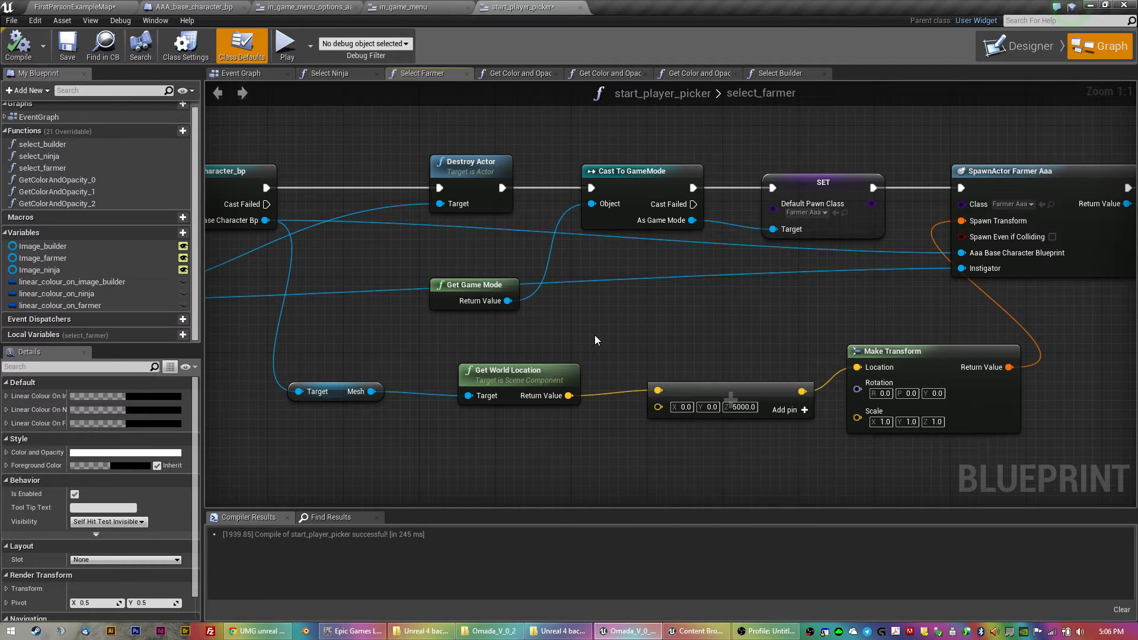
pyautogui.moveTo(641, 327)
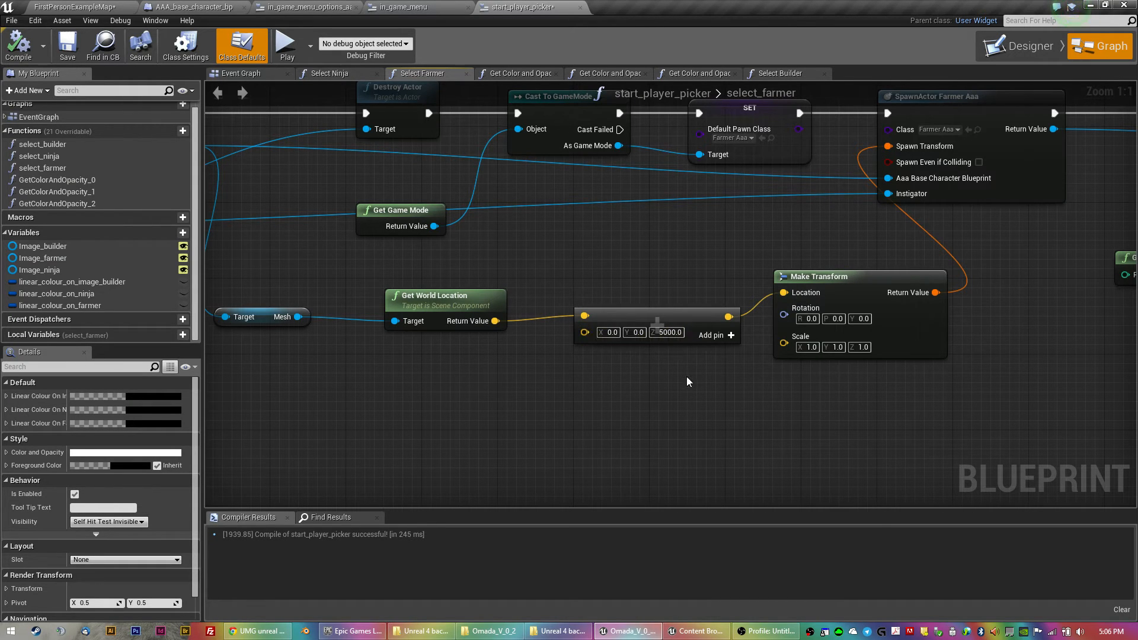
pyautogui.moveTo(681, 282)
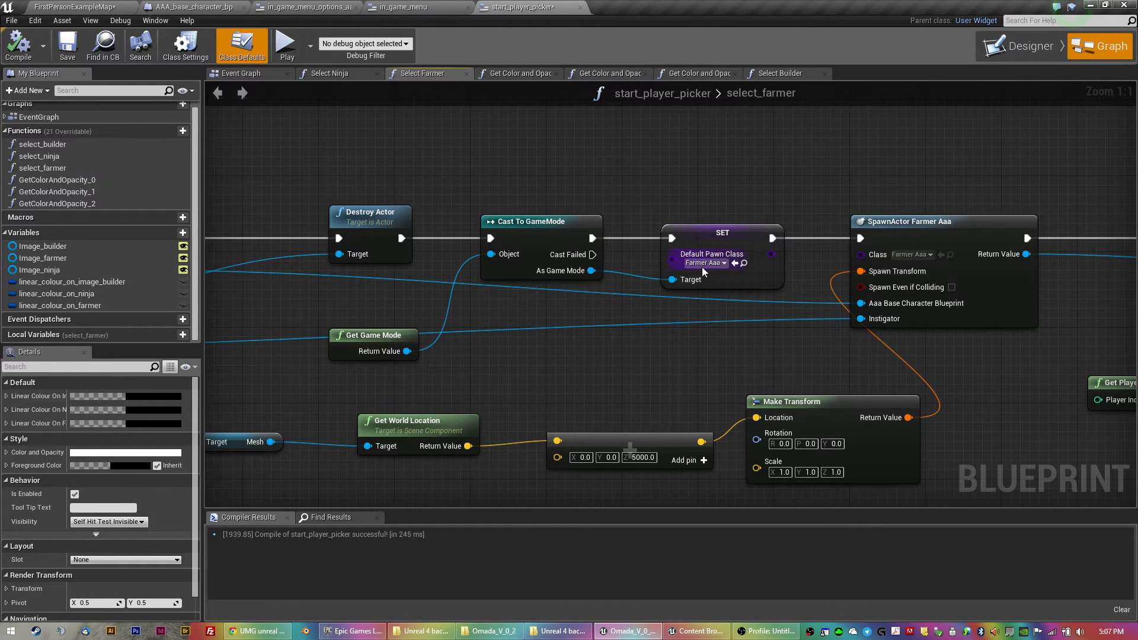
pyautogui.moveTo(711, 262)
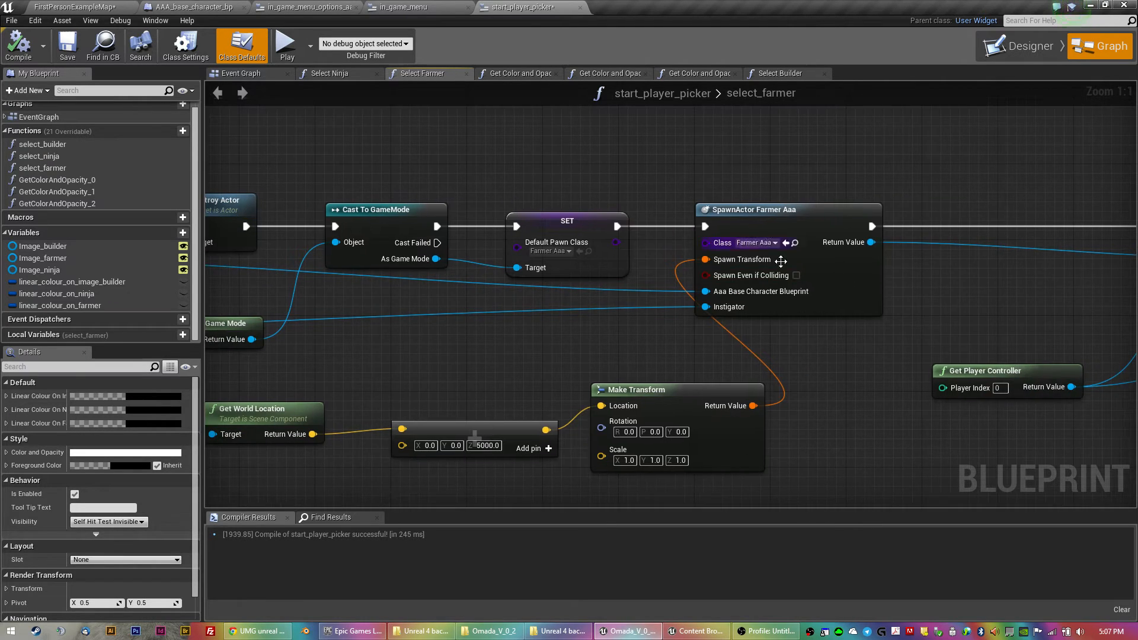
pyautogui.moveTo(758, 242)
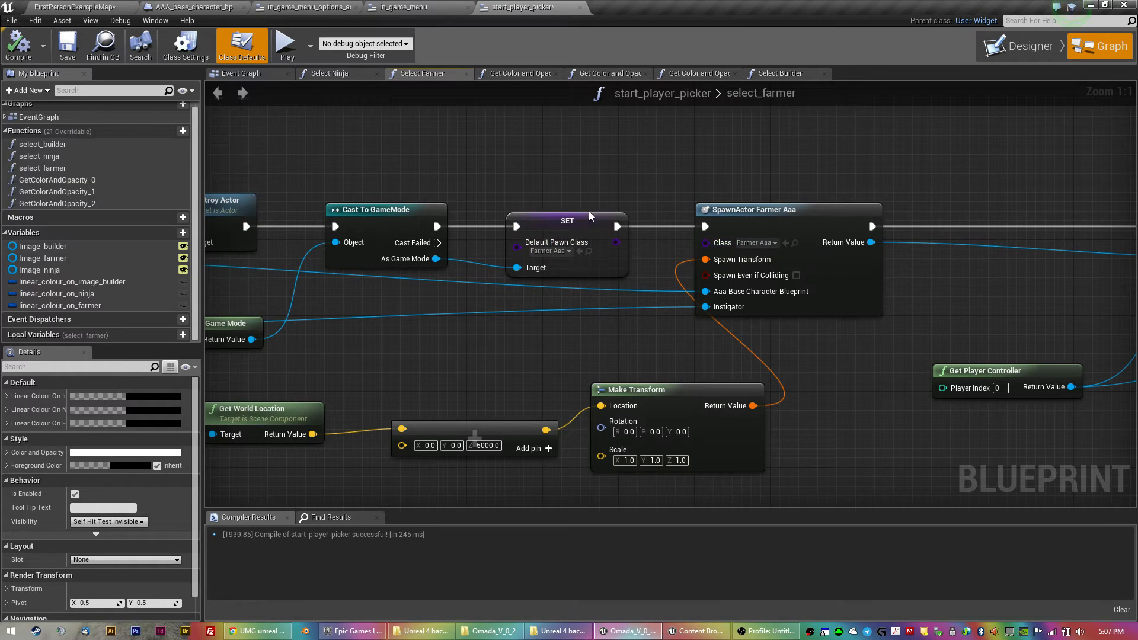
pyautogui.moveTo(494, 211)
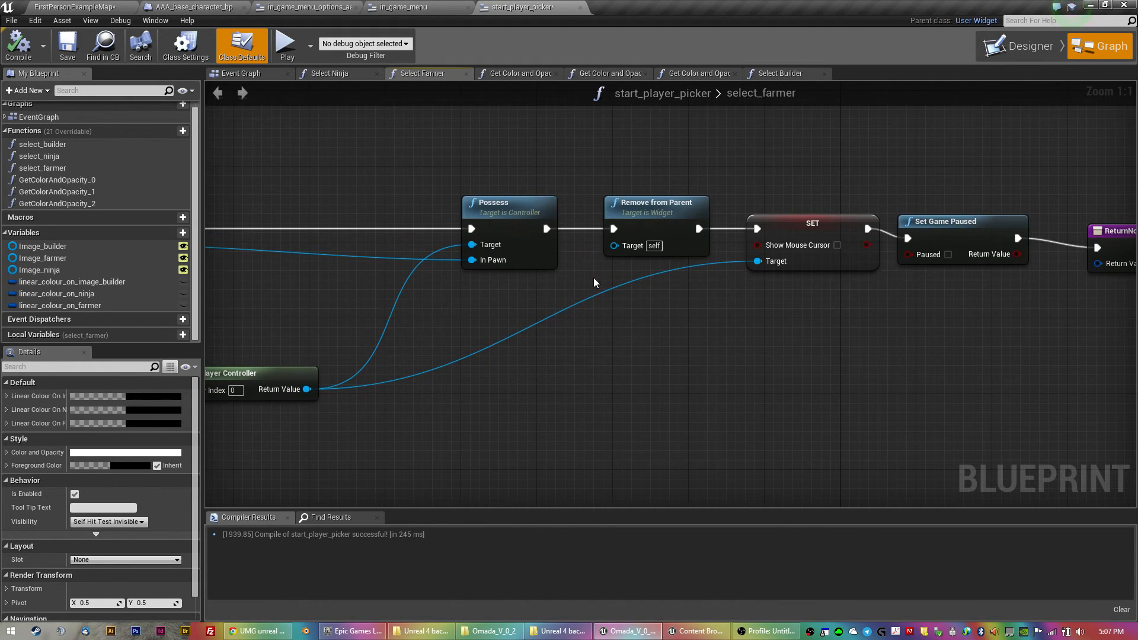
pyautogui.moveTo(636, 276)
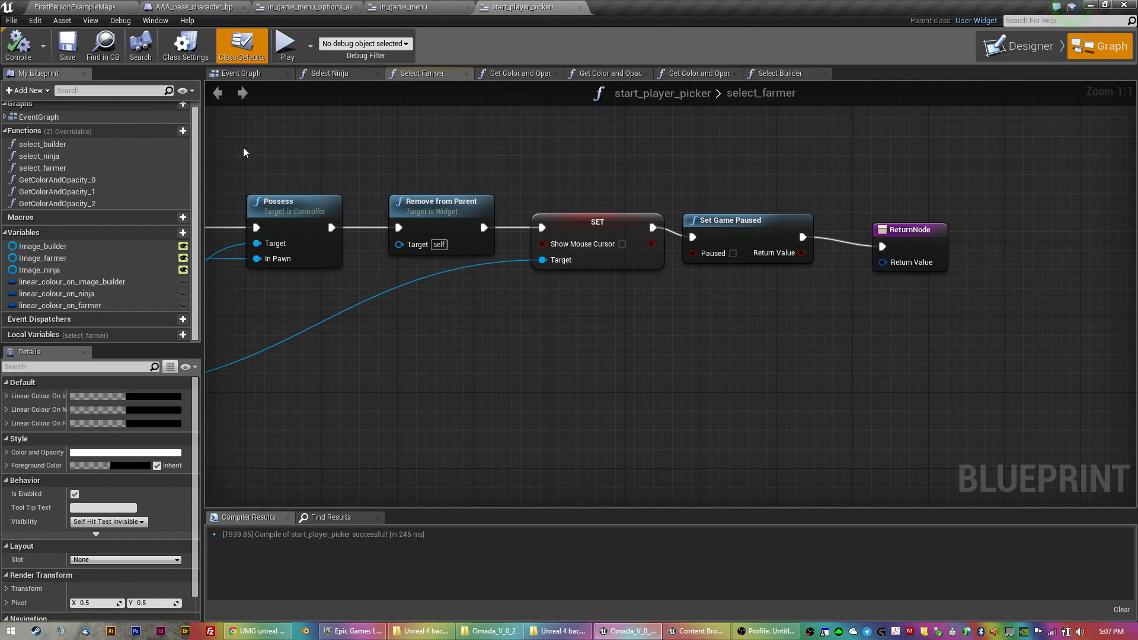
pyautogui.moveTo(584, 267)
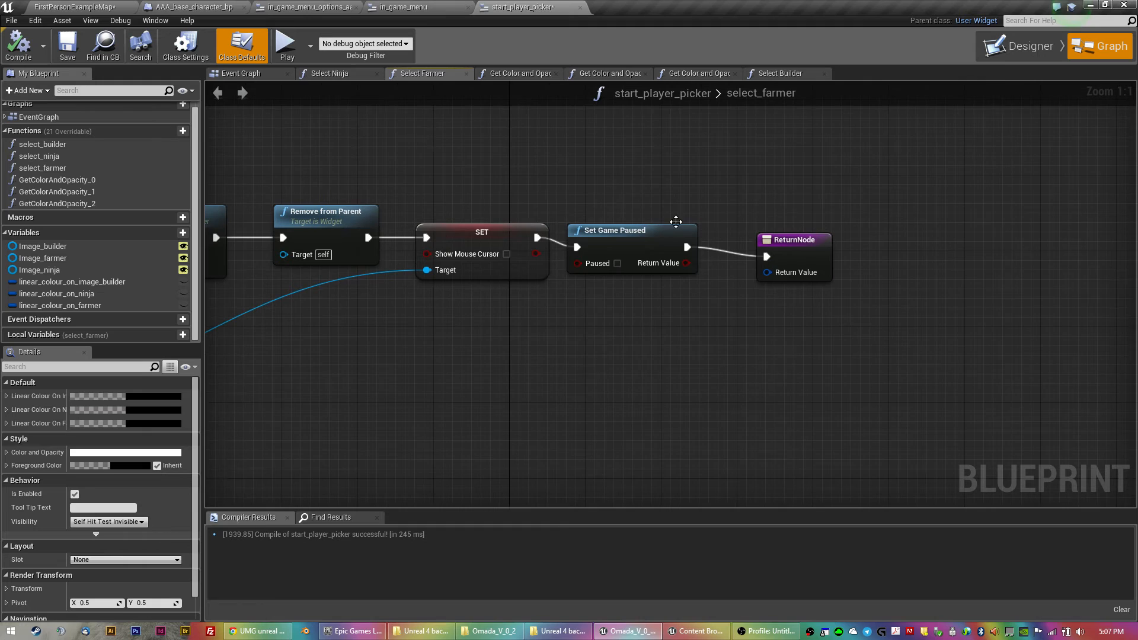
pyautogui.moveTo(344, 107)
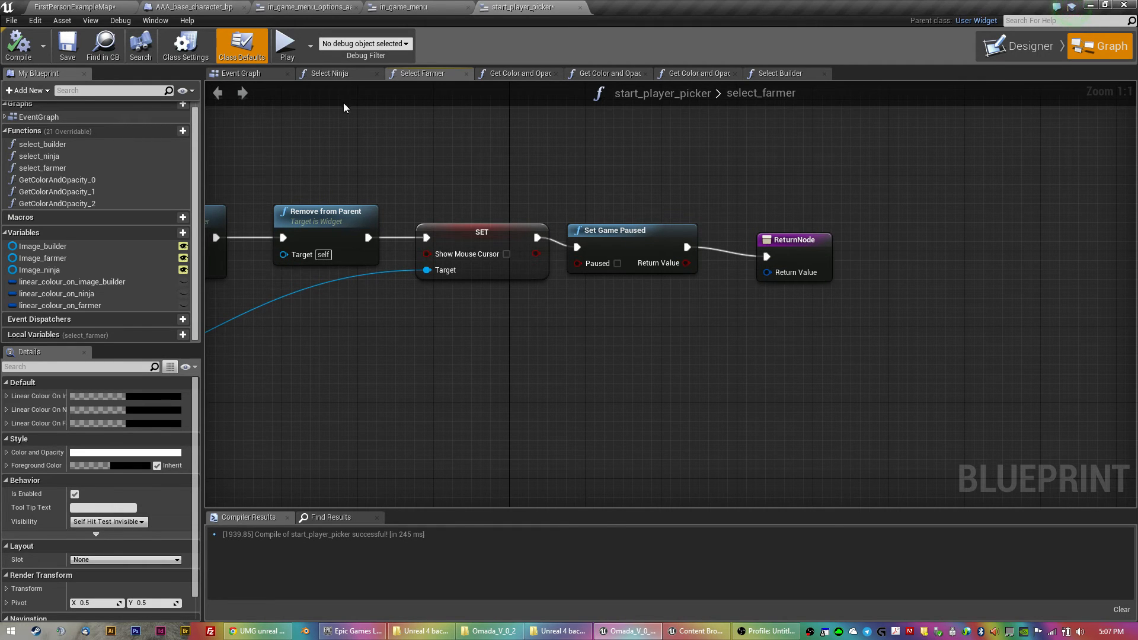
# - Zoom out over the pause-handling nodes and switch to in_game_menu_options_aaa
pyautogui.scroll(-3)
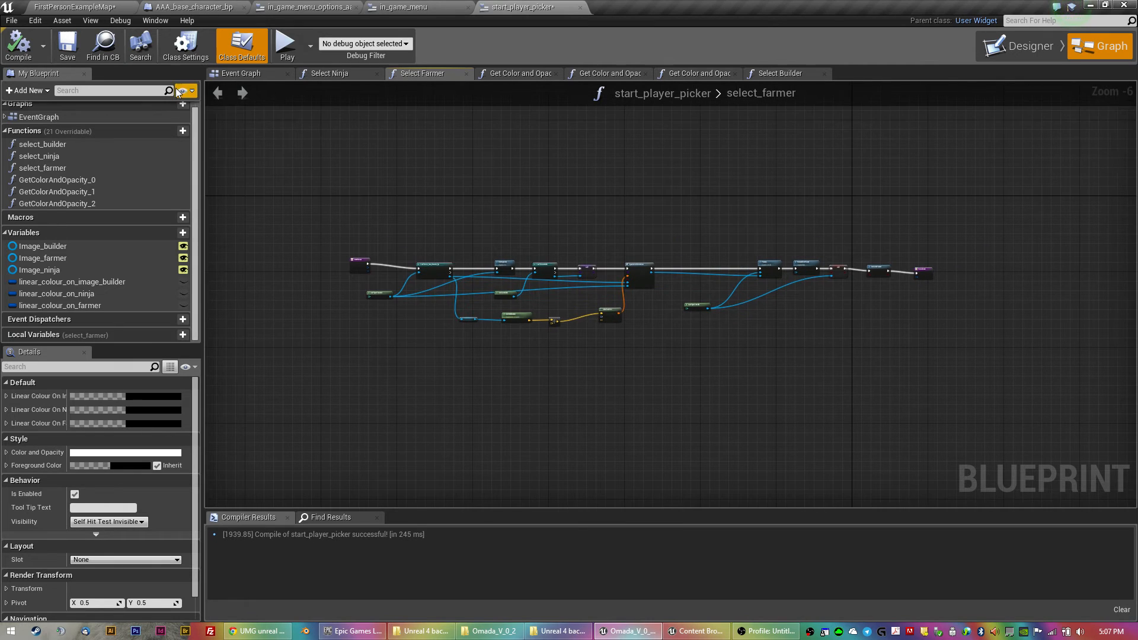
pyautogui.click(305, 6)
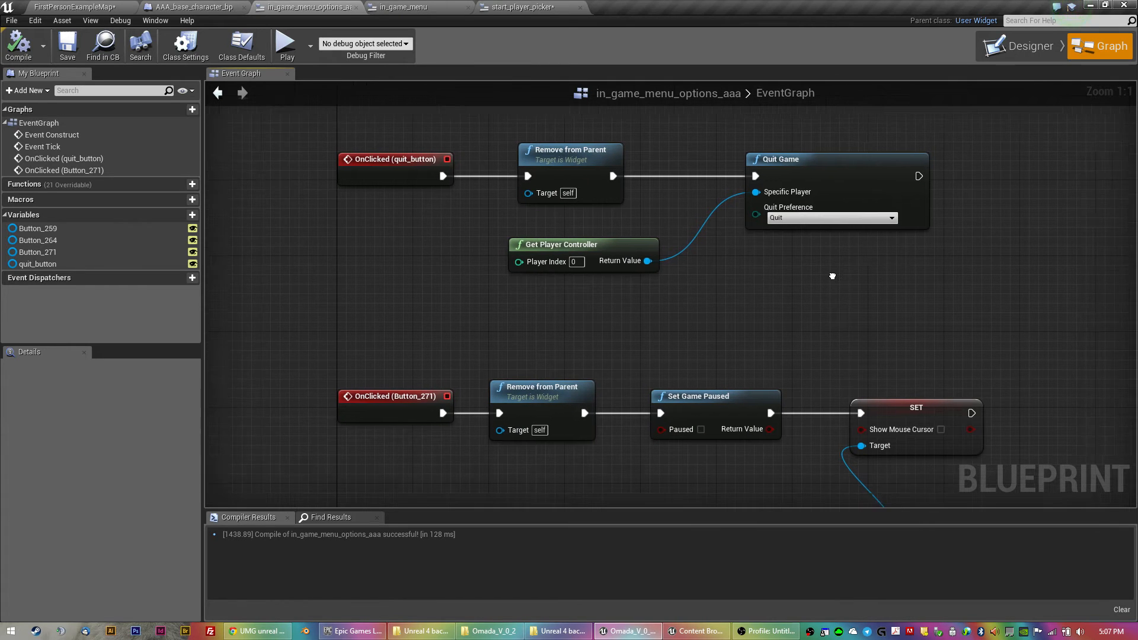
# - Review the OnClicked (Button_271) chain, then switch to the in_game_menu event graph
pyautogui.moveTo(832, 276); pyautogui.dragTo(733, 312)
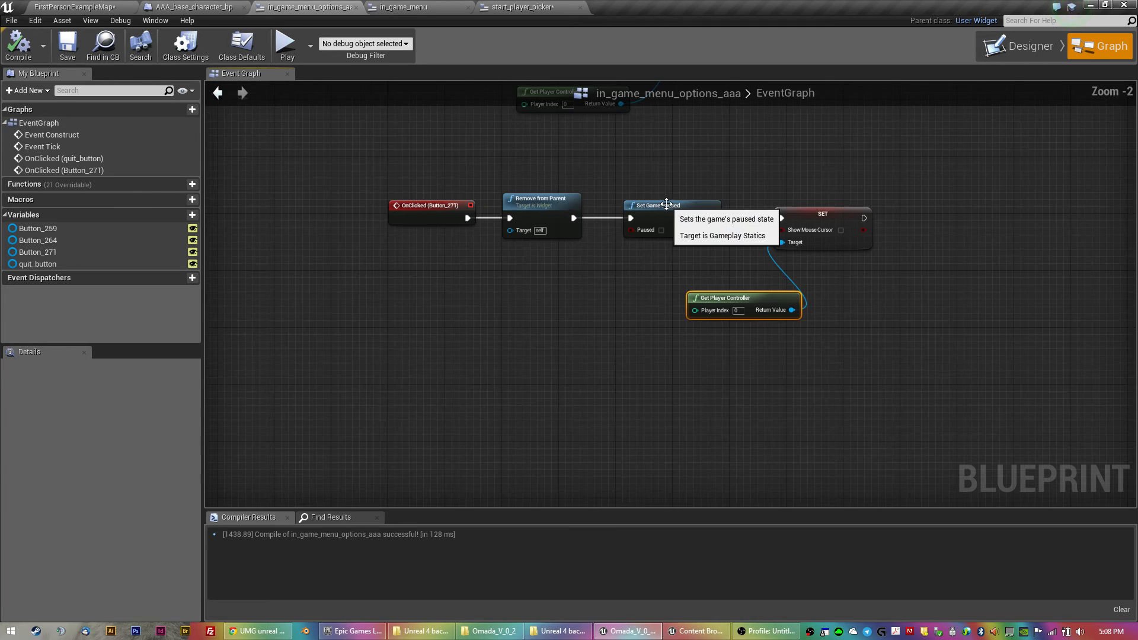
pyautogui.scroll(-3)
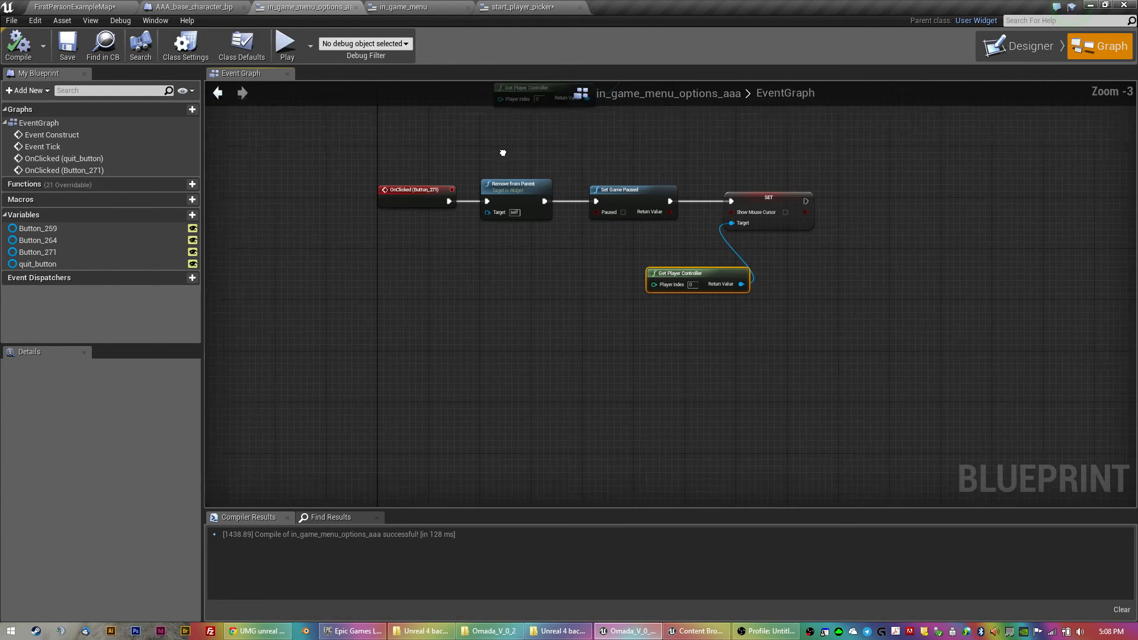
pyautogui.scroll(3)
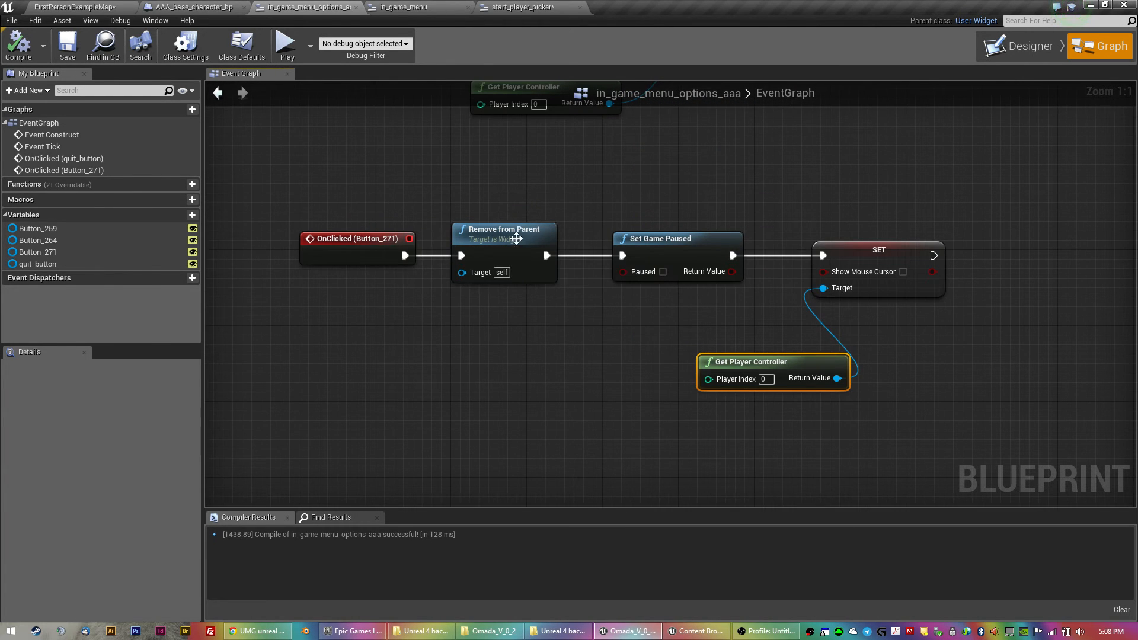
pyautogui.moveTo(753, 321)
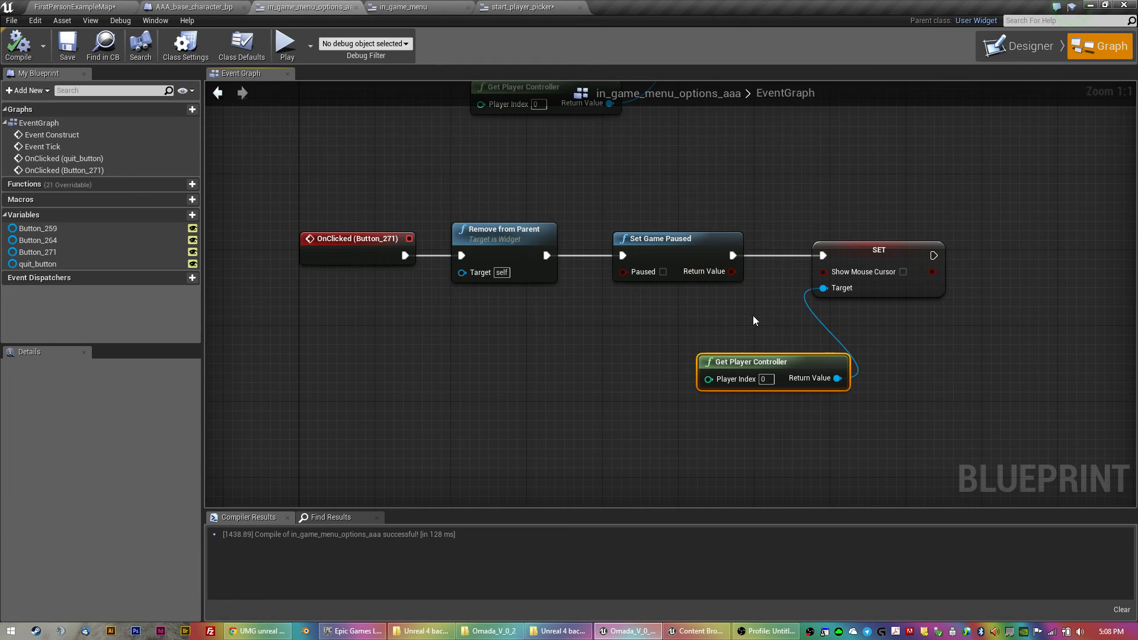
pyautogui.moveTo(569, 302)
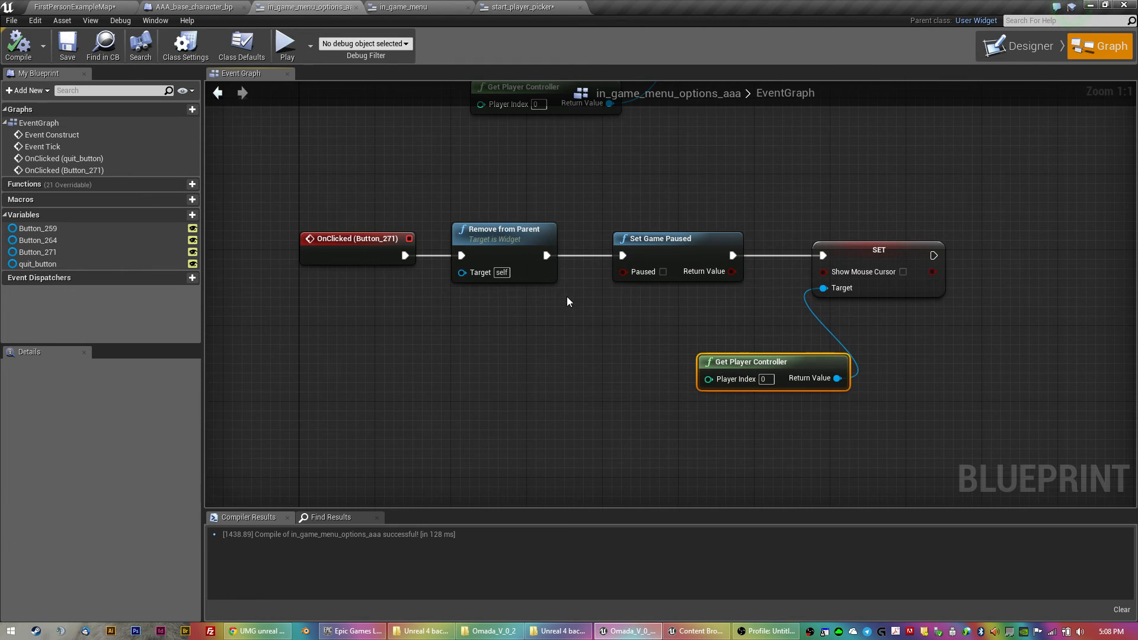
pyautogui.moveTo(404, 7)
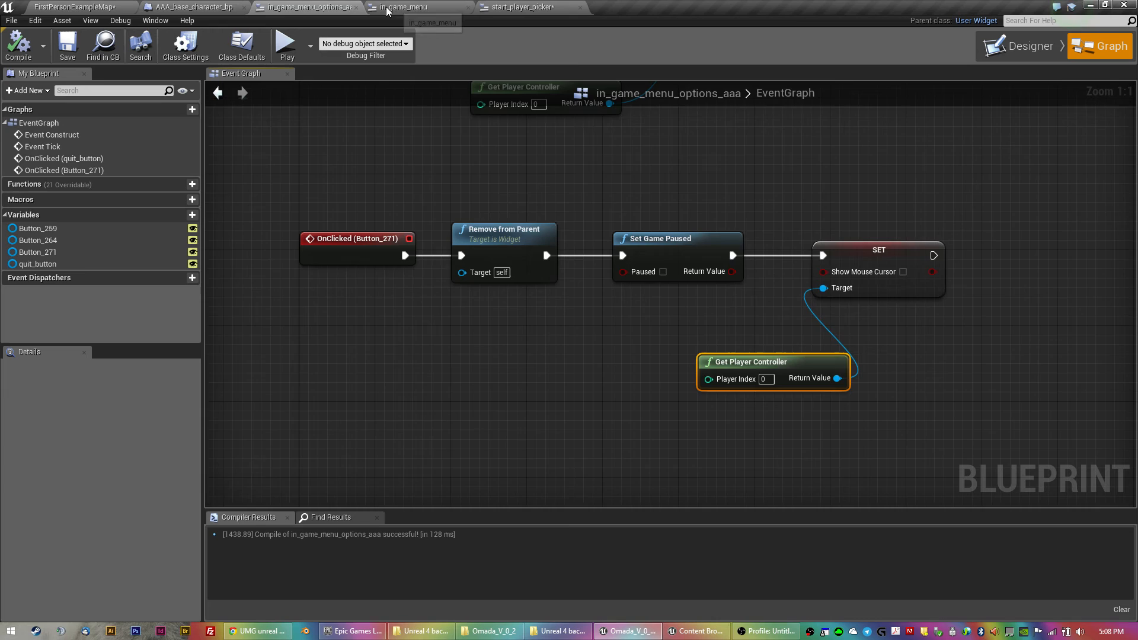
pyautogui.click(404, 6)
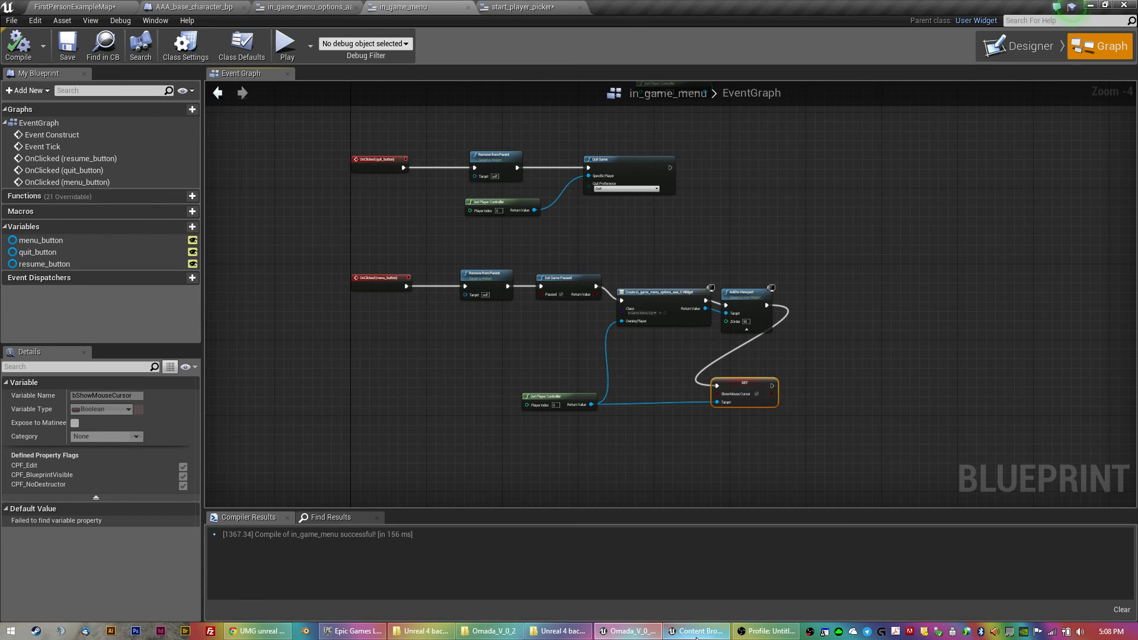
# - Bring up the Content Browser showing the Omada UMG_widgets folder
pyautogui.click(695, 631)
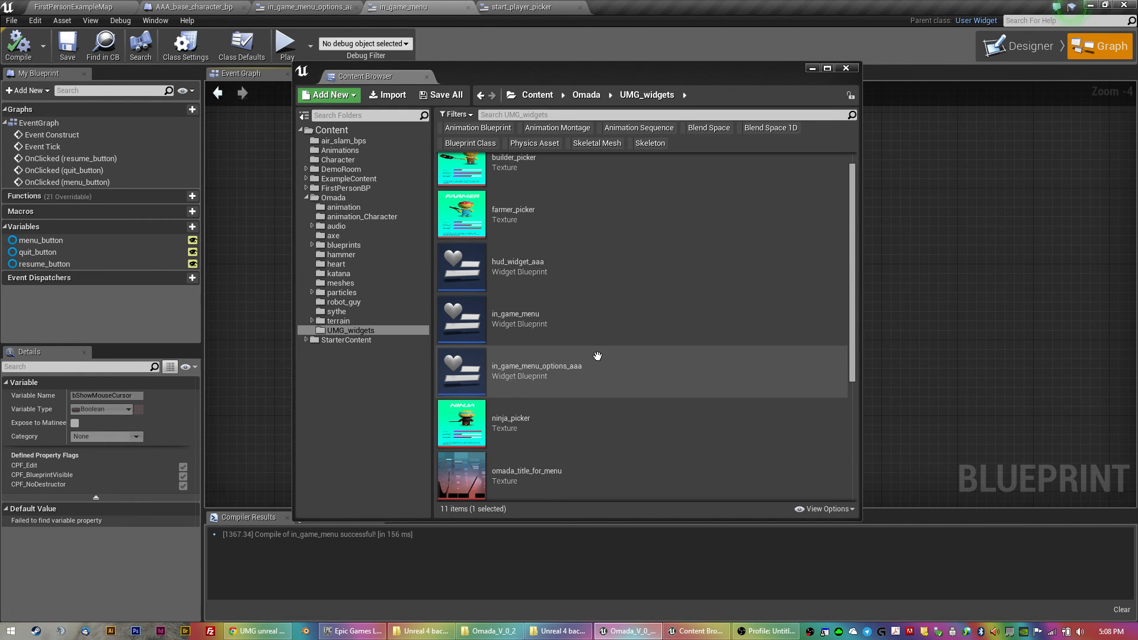
# - Return to FirstPersonExampleMap and play the level to show the BUILDER/NINJA/FARMER picker
pyautogui.click(844, 67)
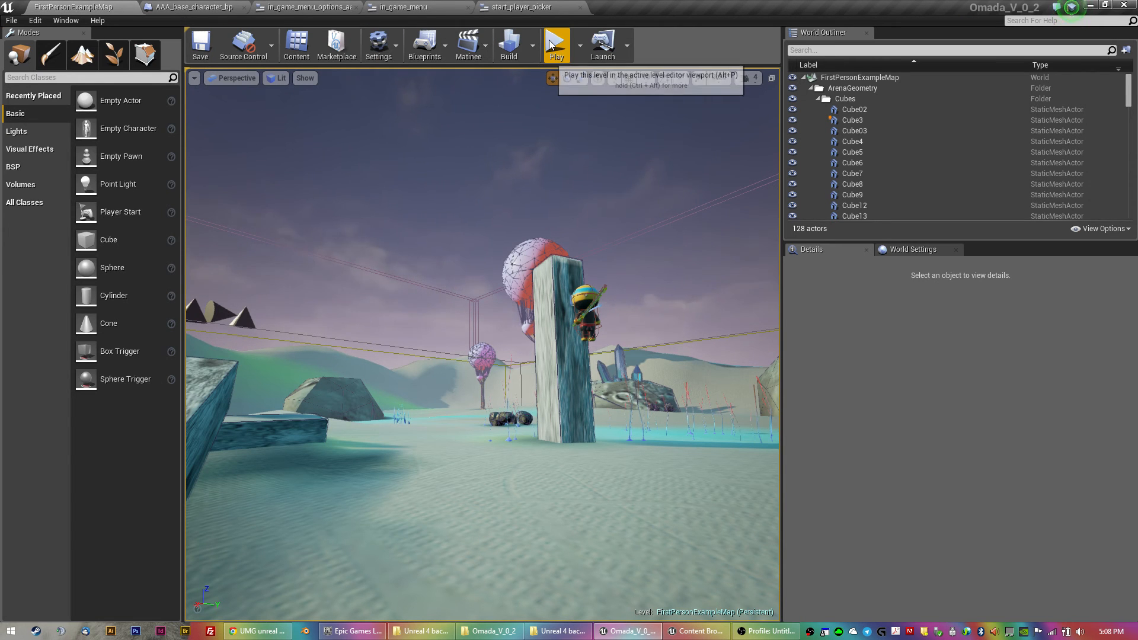
pyautogui.moveTo(586, 355)
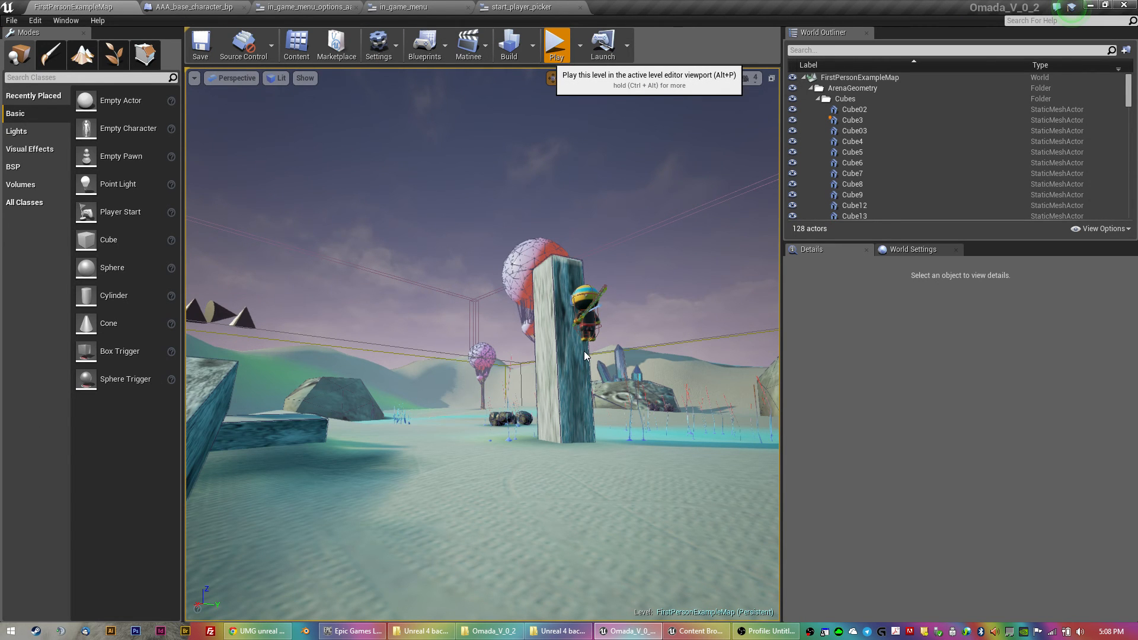
pyautogui.moveTo(587, 361)
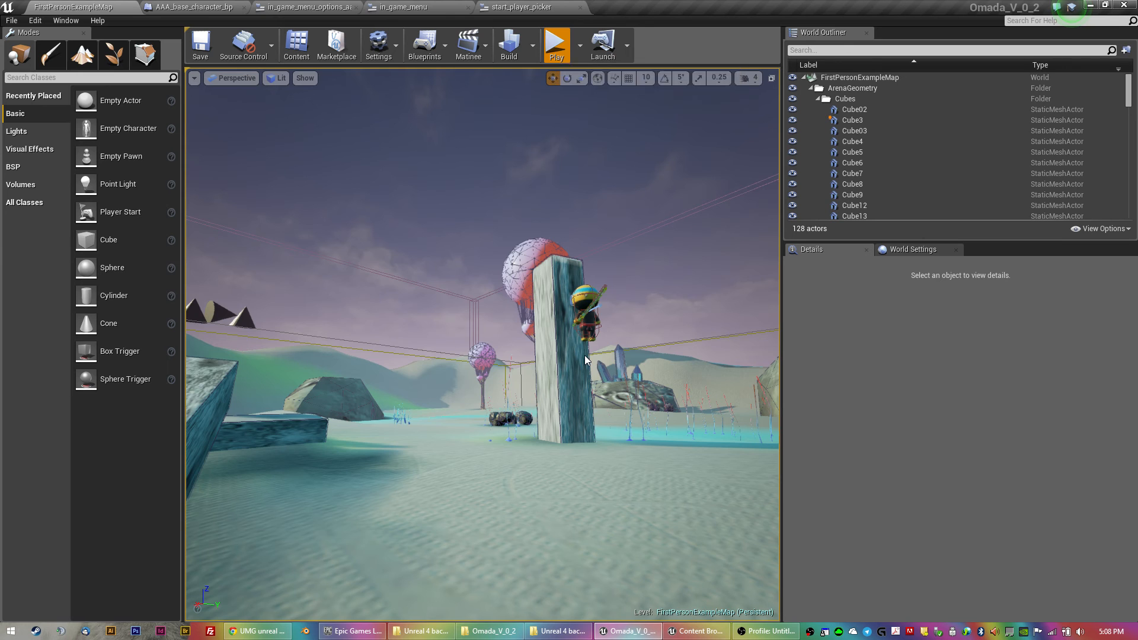
pyautogui.click(556, 44)
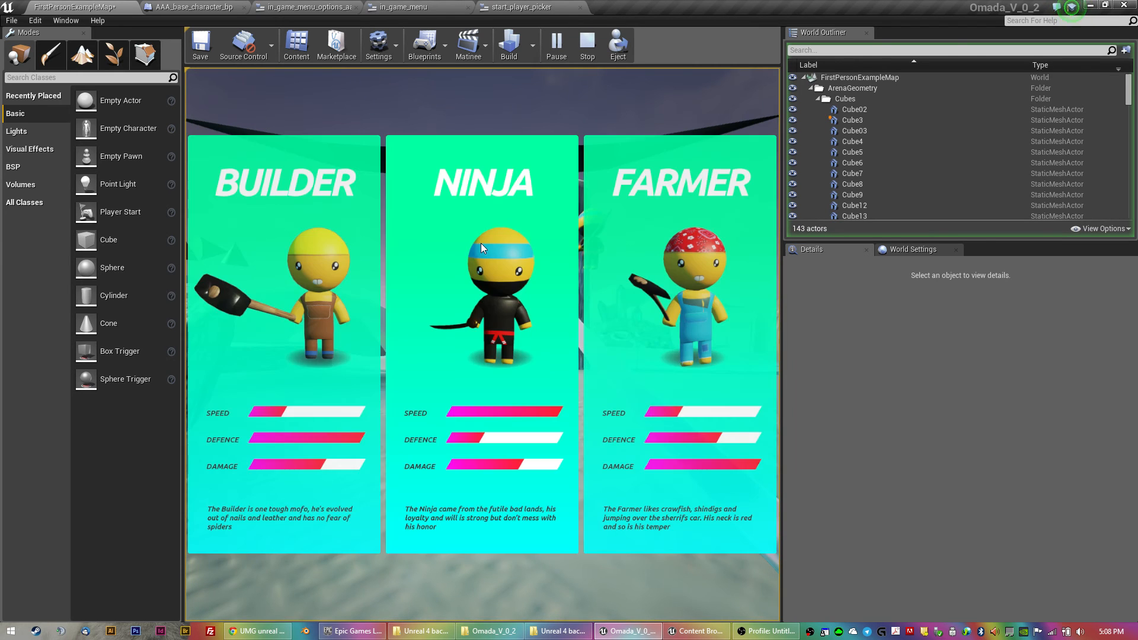